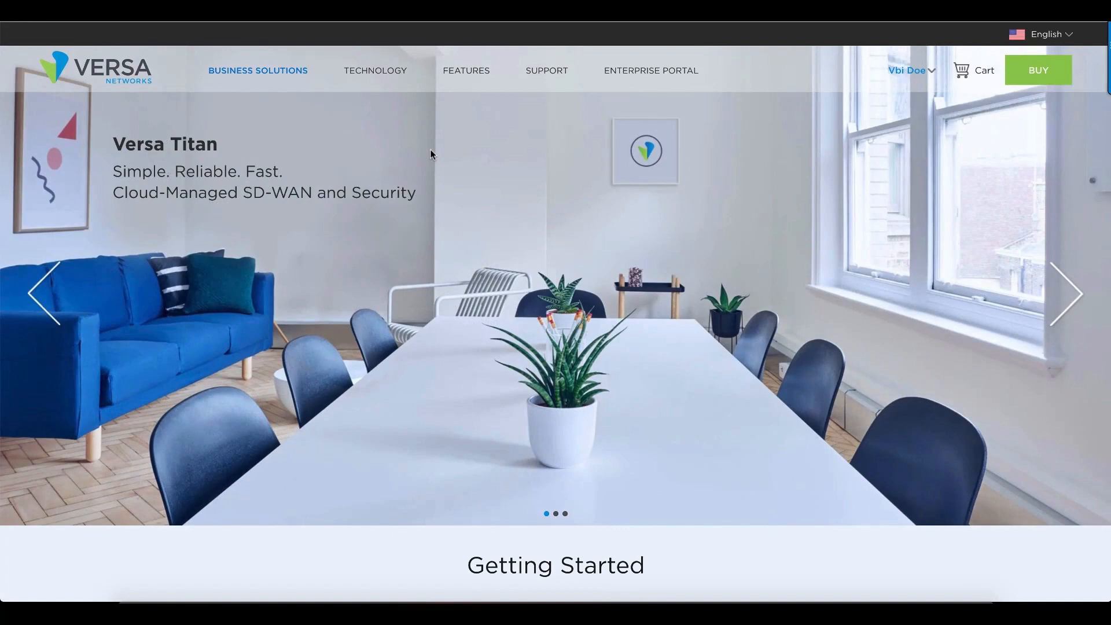
{"action": "mouse_move", "coordinate": [481, 127]}
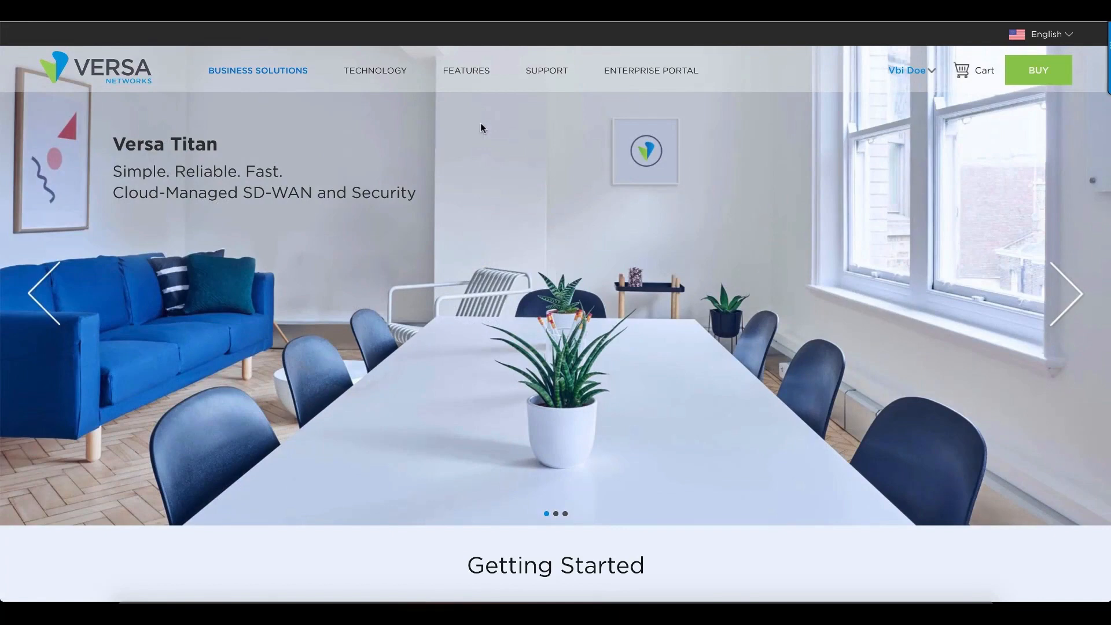
{"action": "mouse_move", "coordinate": [649, 70]}
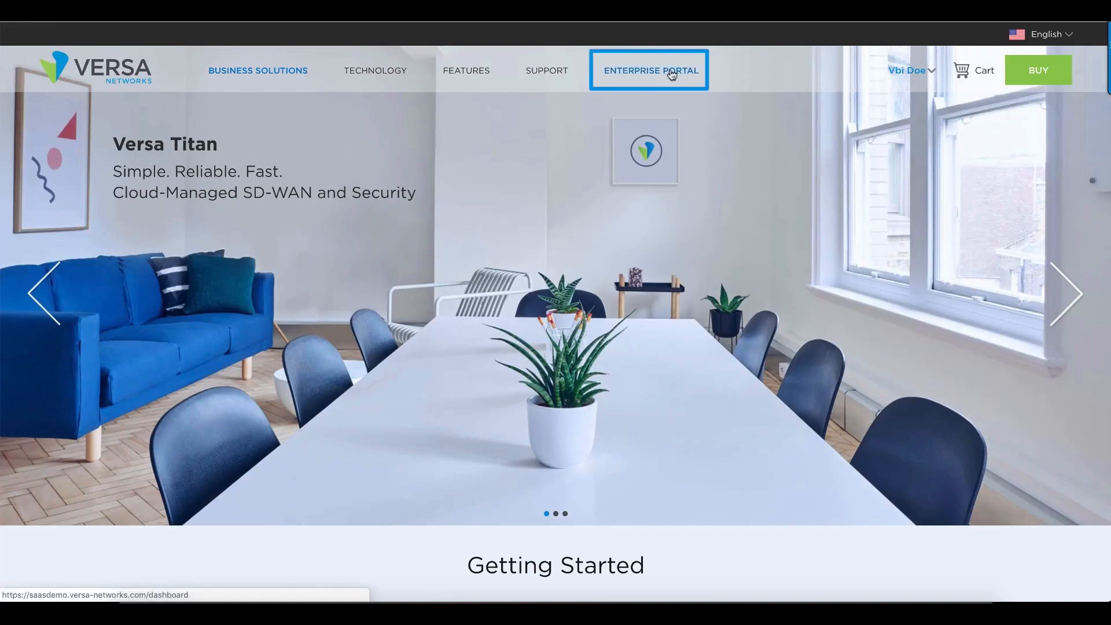
Open the enterprise dashboard and bring up the SuperKing Los Angeles site's Configuration panel.
{"action": "left_click", "coordinate": [648, 71]}
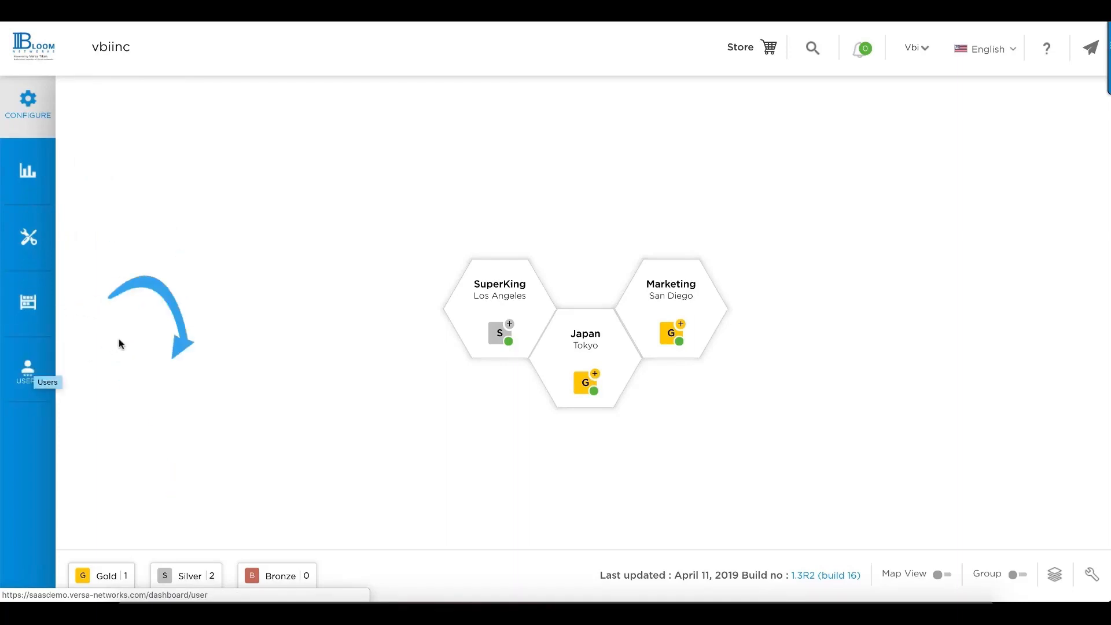
{"action": "mouse_move", "coordinate": [119, 343]}
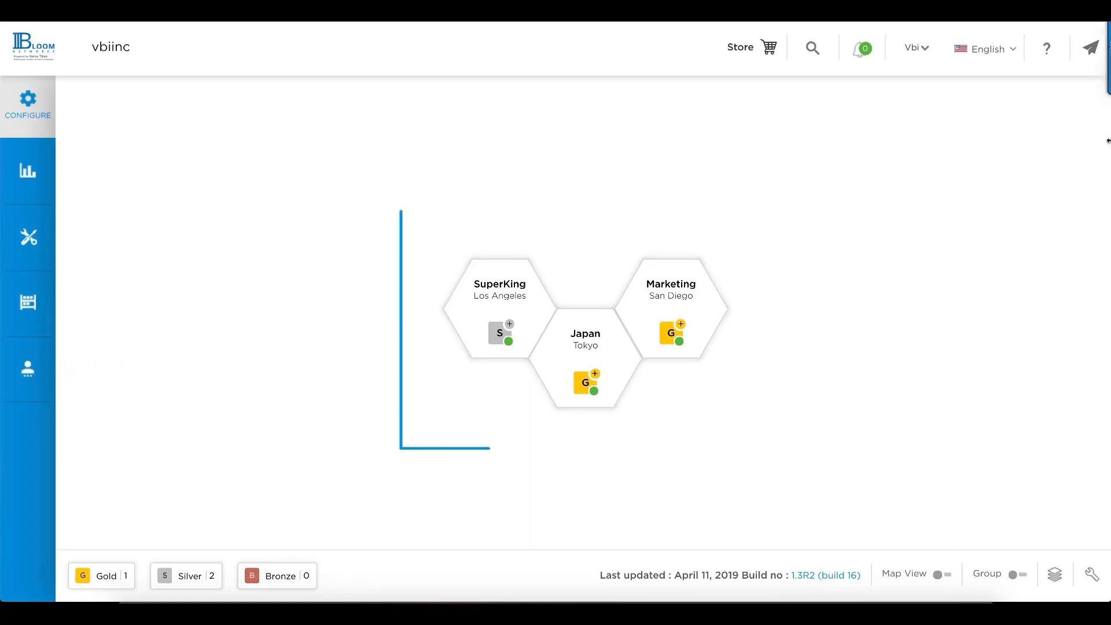
{"action": "left_click", "coordinate": [1090, 47]}
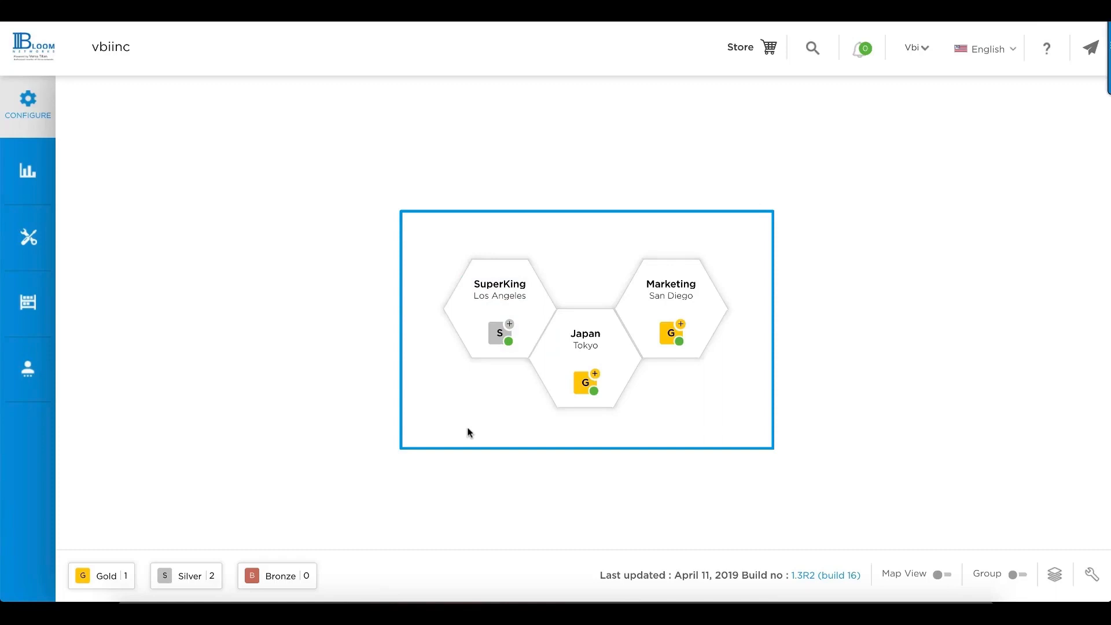
{"action": "mouse_move", "coordinate": [535, 471]}
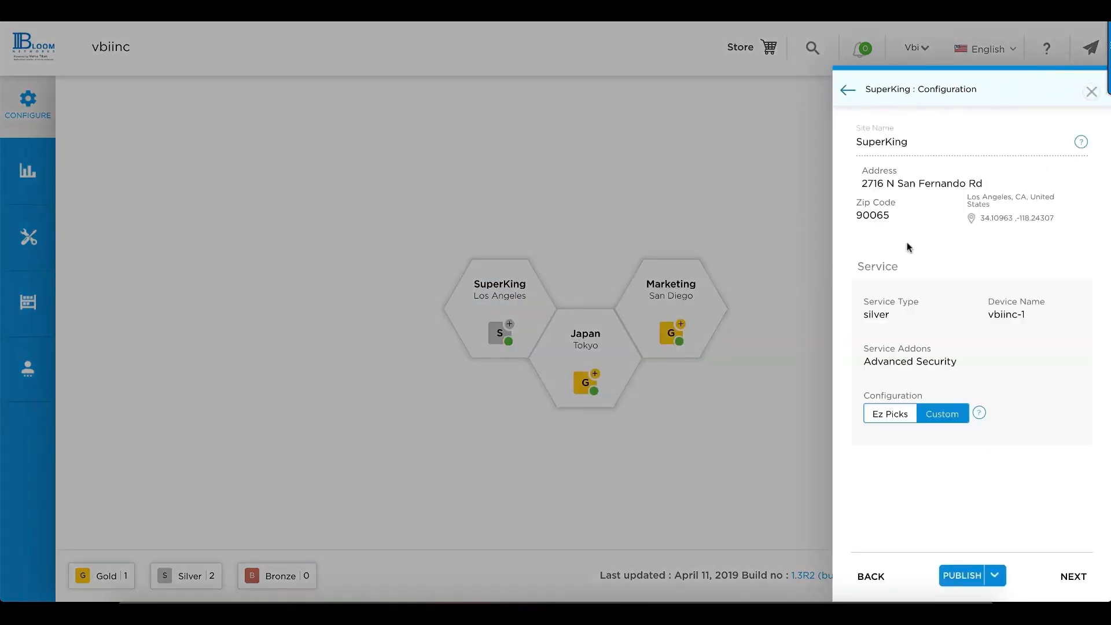
{"action": "mouse_move", "coordinate": [995, 331]}
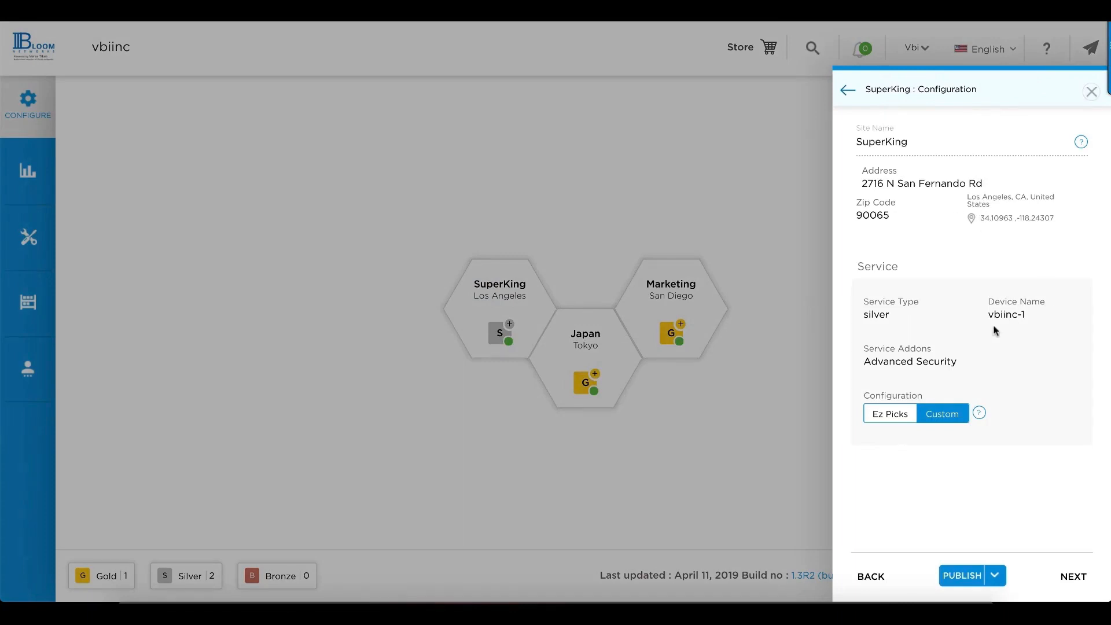
Advance to SuperKing's Network topology showing Wi-Fi, intranet, WAN1, WAN2 and LTE links.
{"action": "left_click", "coordinate": [887, 315]}
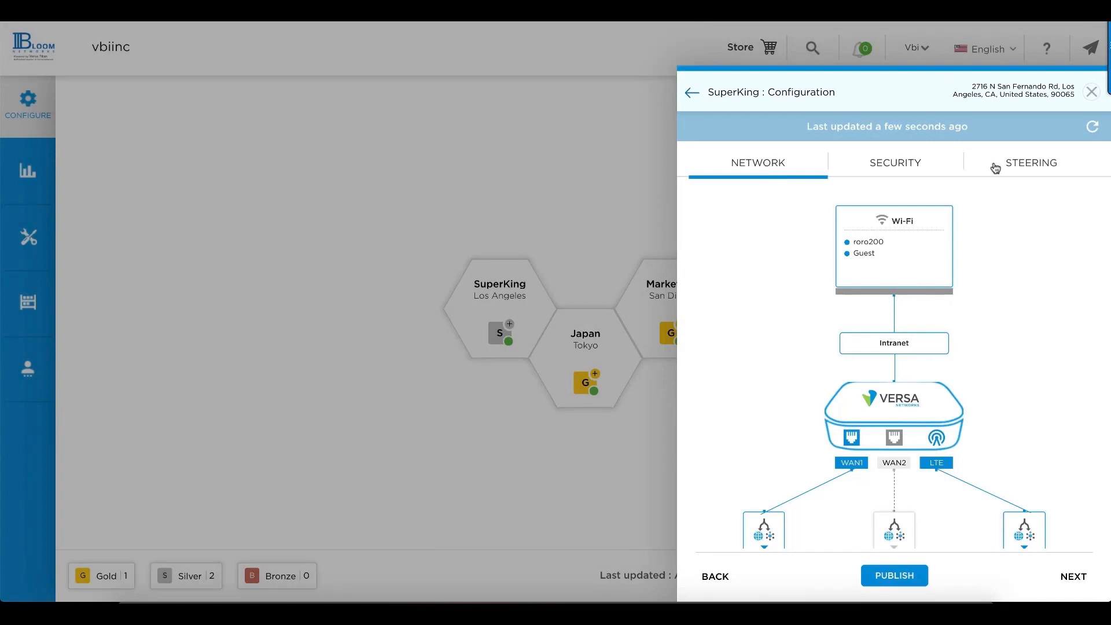
{"action": "mouse_move", "coordinate": [895, 234]}
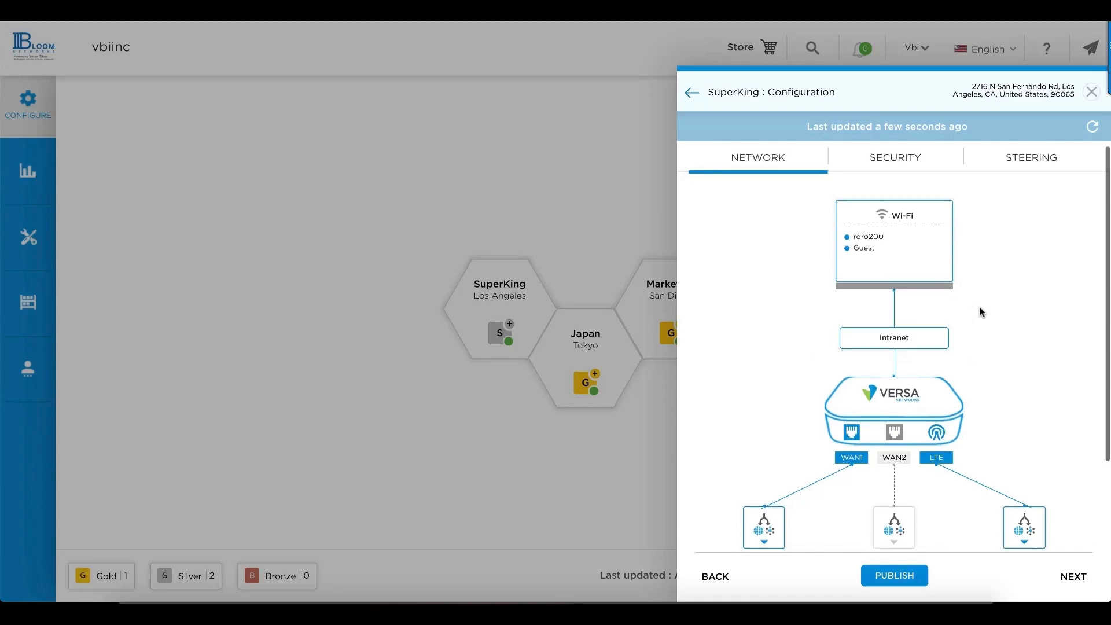
{"action": "scroll", "scroll_direction": "down", "scroll_amount": 3}
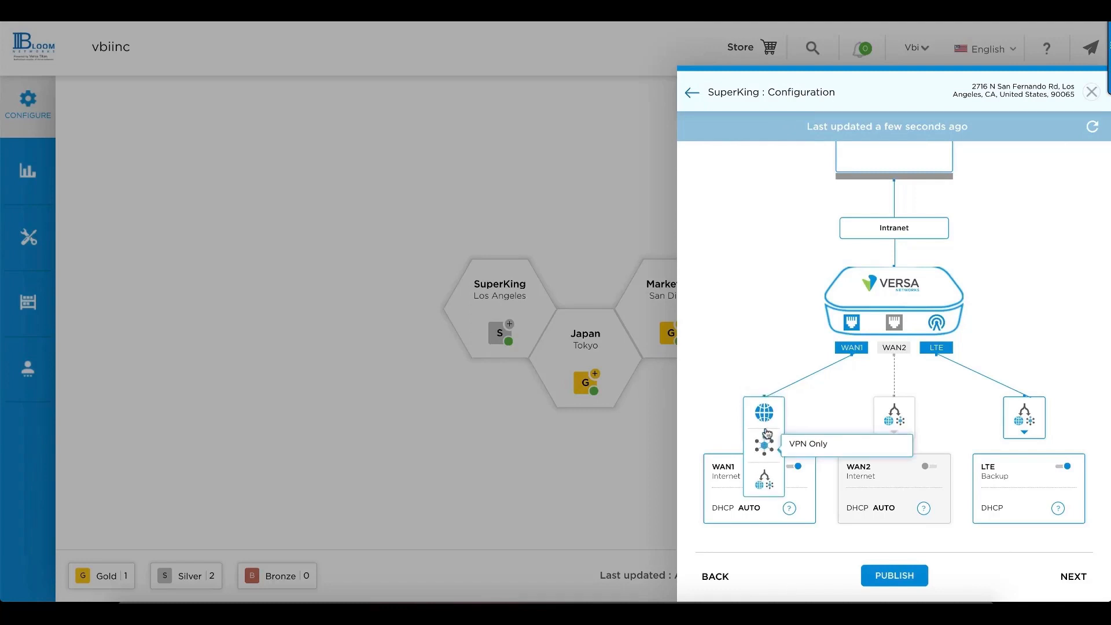
{"action": "mouse_move", "coordinate": [765, 451]}
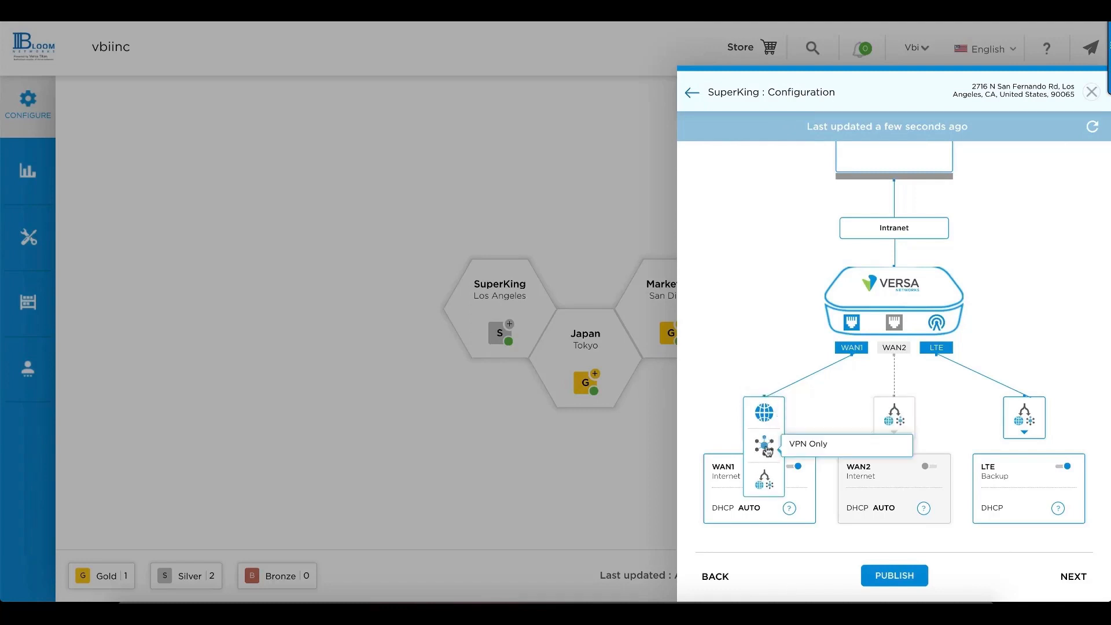
{"action": "mouse_move", "coordinate": [805, 426]}
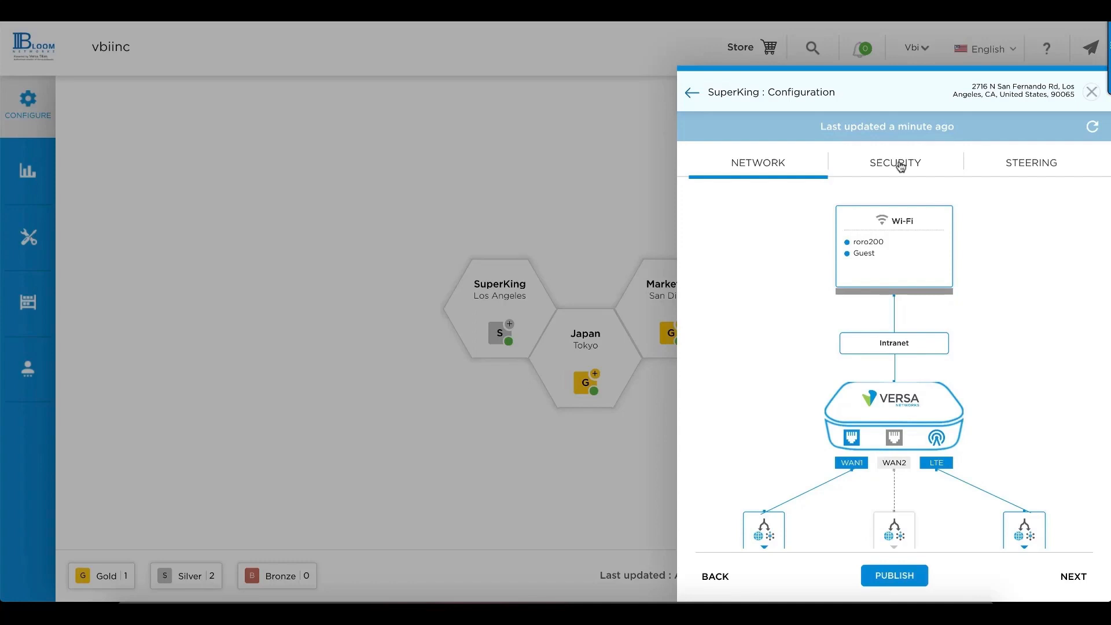
Review SuperKing's Security settings, scrolling through the Easy Security Picks profile.
{"action": "left_click", "coordinate": [894, 162]}
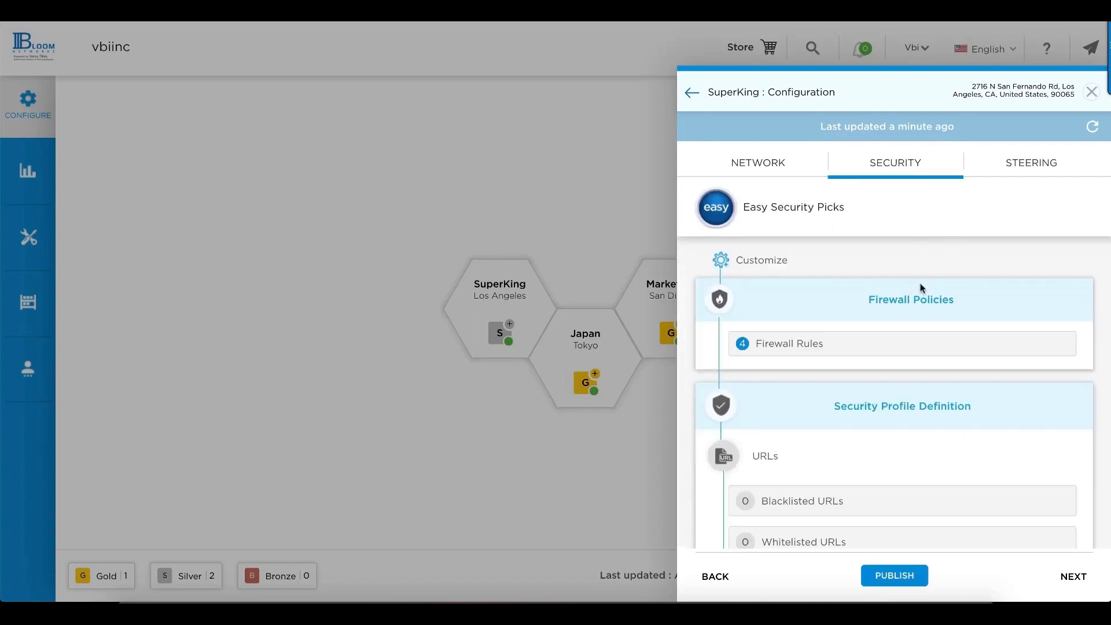
{"action": "scroll", "scroll_direction": "down", "scroll_amount": 3}
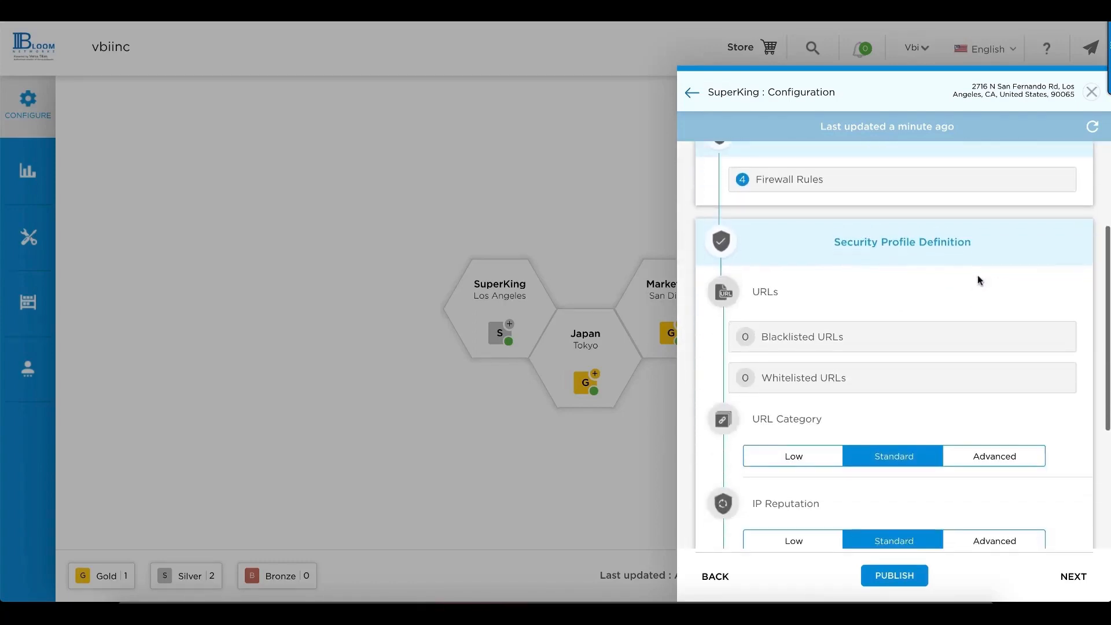
{"action": "mouse_move", "coordinate": [878, 323]}
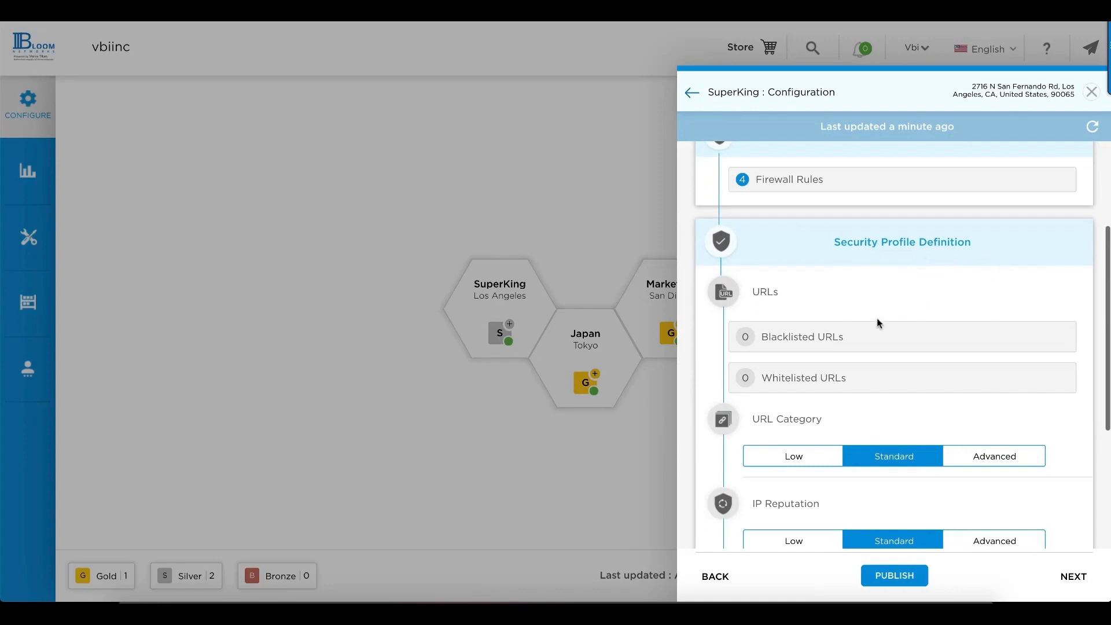
{"action": "scroll", "scroll_direction": "down", "scroll_amount": 3}
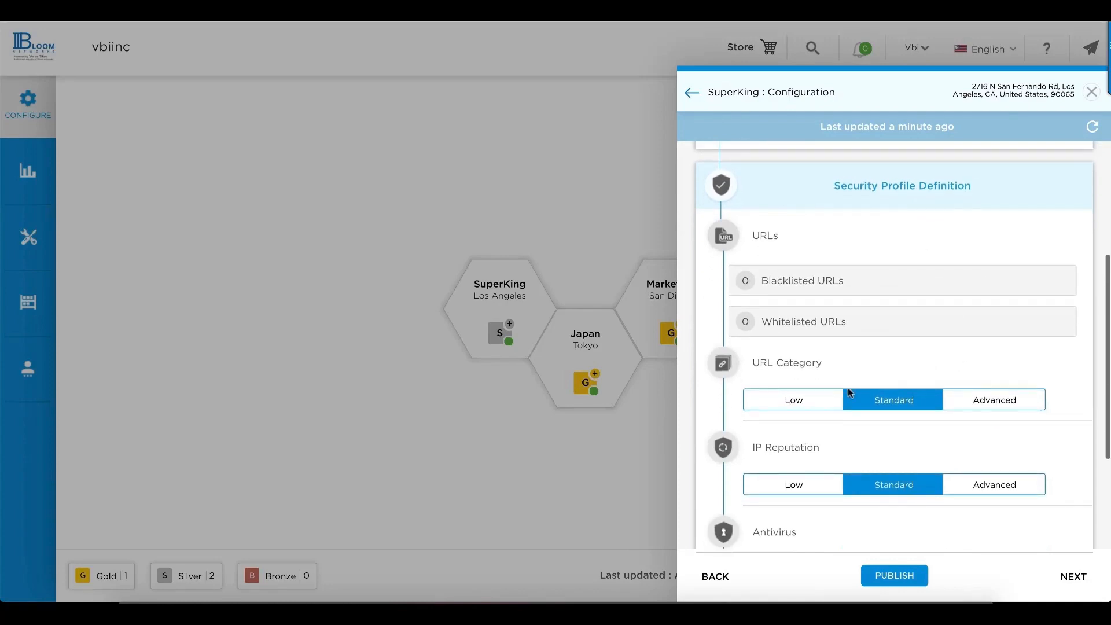
{"action": "scroll", "scroll_direction": "down", "scroll_amount": 3}
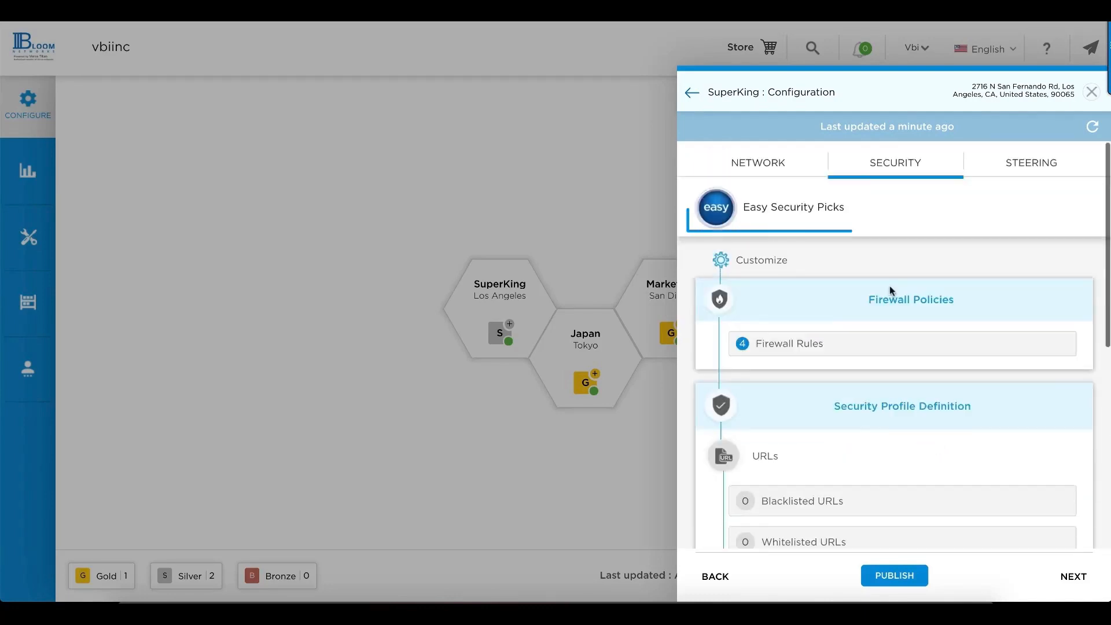
{"action": "left_click", "coordinate": [774, 207]}
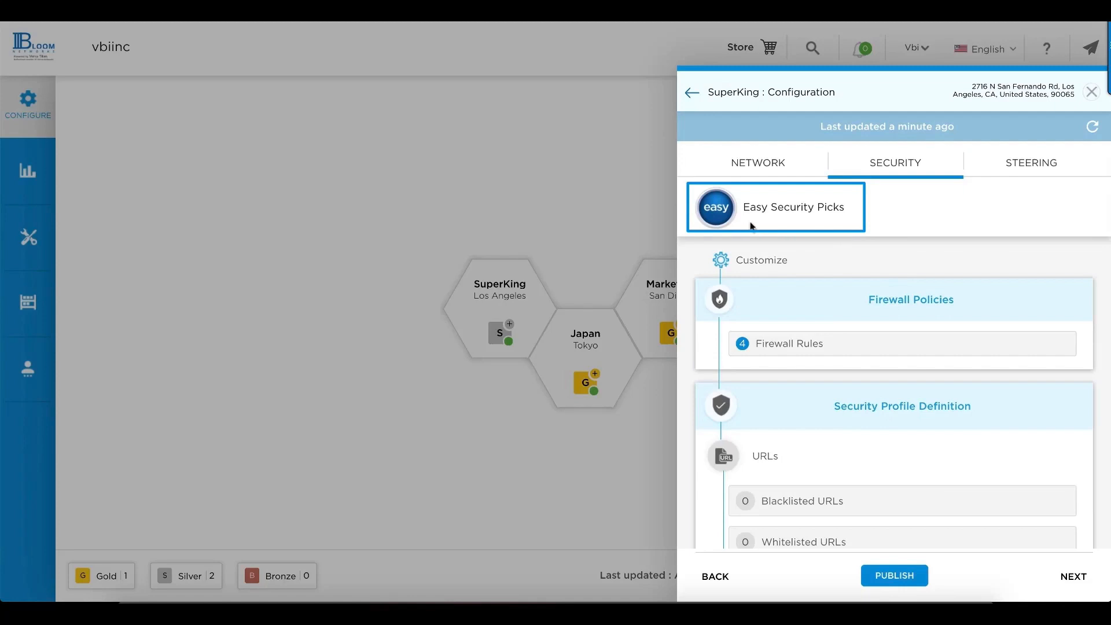
{"action": "scroll", "scroll_direction": "down", "scroll_amount": 3}
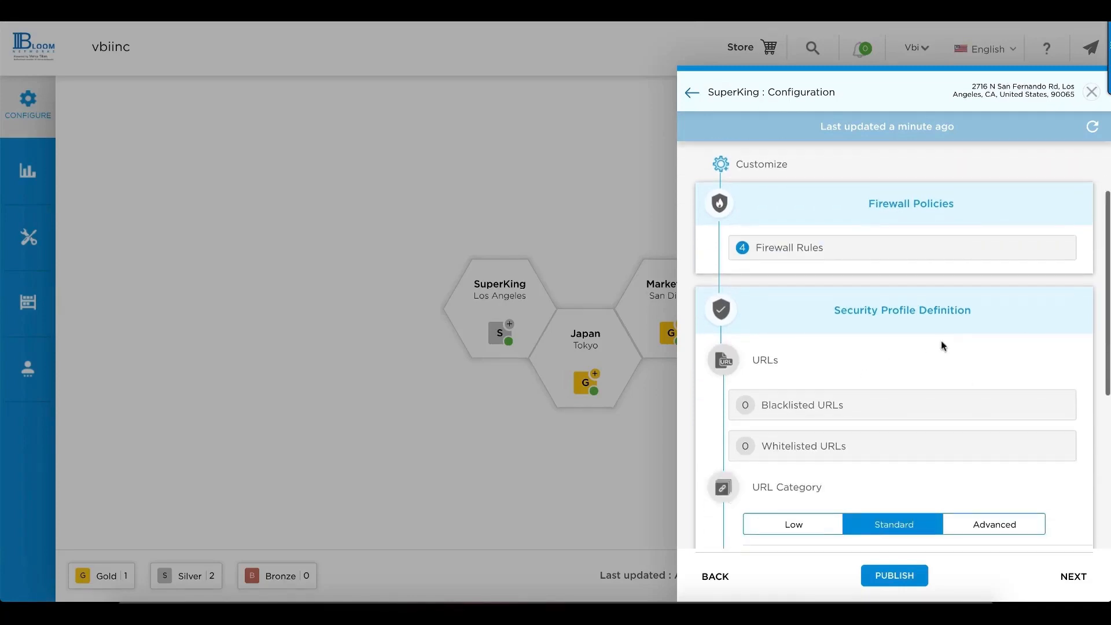
{"action": "scroll", "scroll_direction": "down", "scroll_amount": 3}
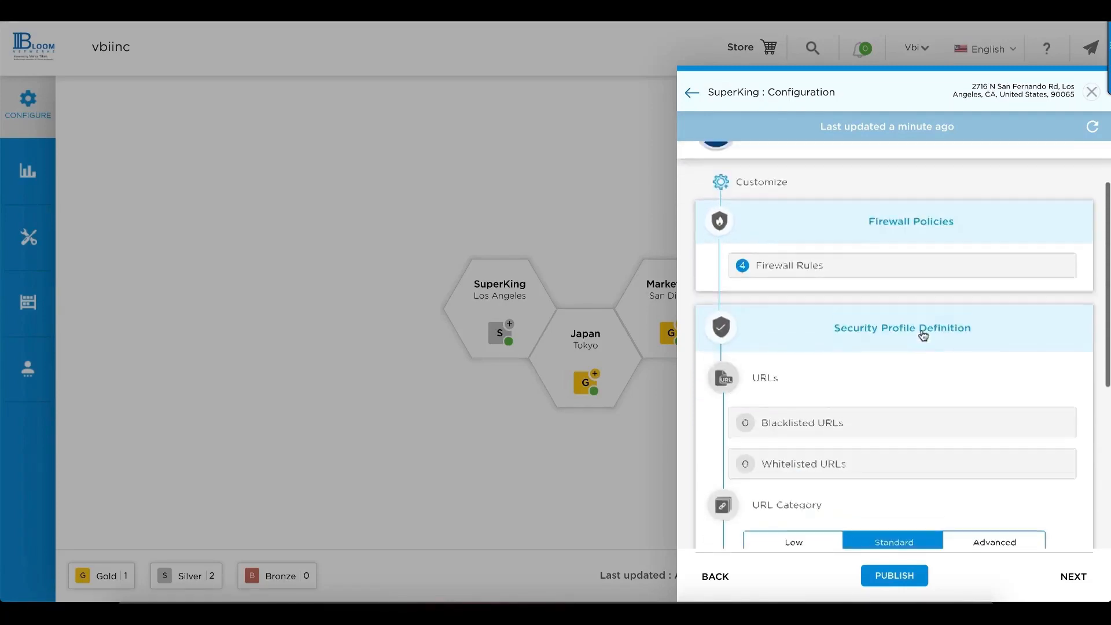
Switch to SuperKing's Steering options: Real Time, Business Critical, Default and Low Priority.
{"action": "left_click", "coordinate": [1030, 162]}
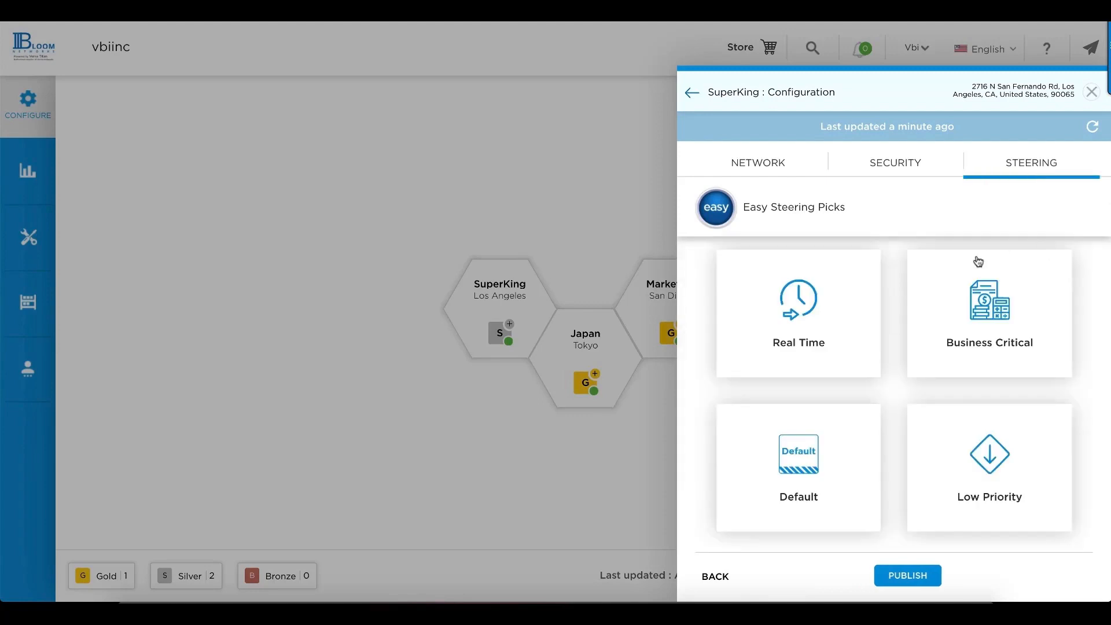
{"action": "mouse_move", "coordinate": [895, 399]}
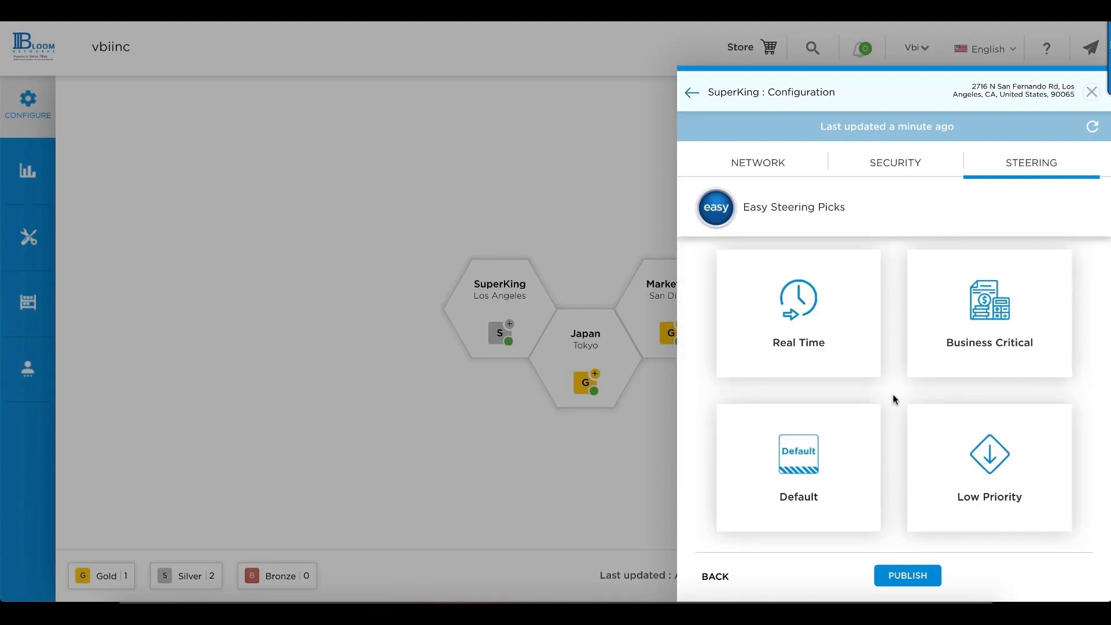
{"action": "mouse_move", "coordinate": [886, 314]}
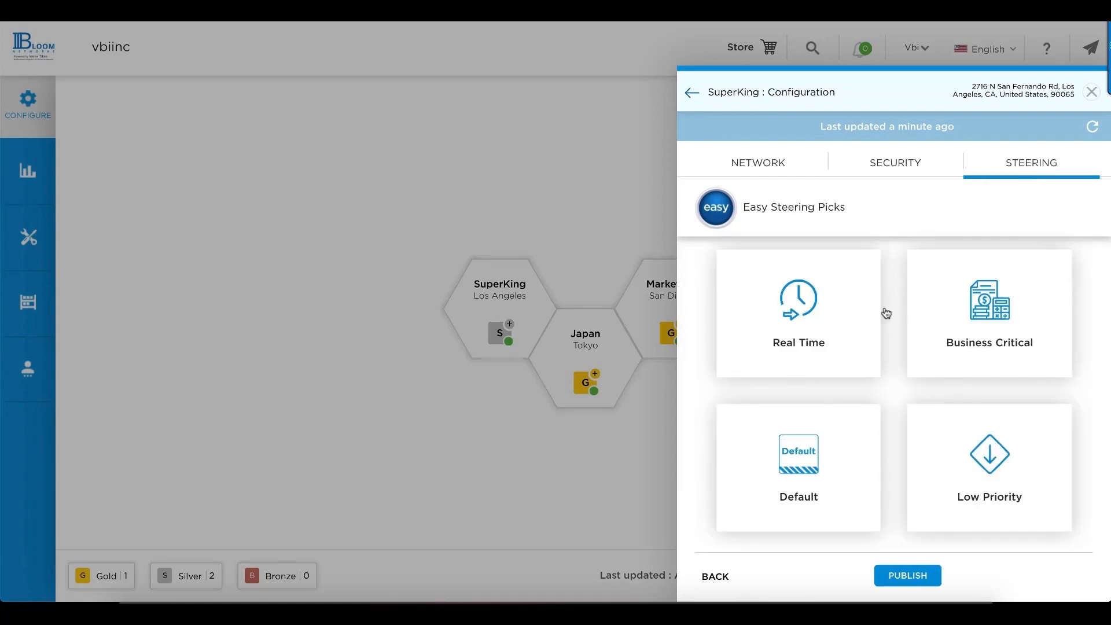
{"action": "mouse_move", "coordinate": [798, 325]}
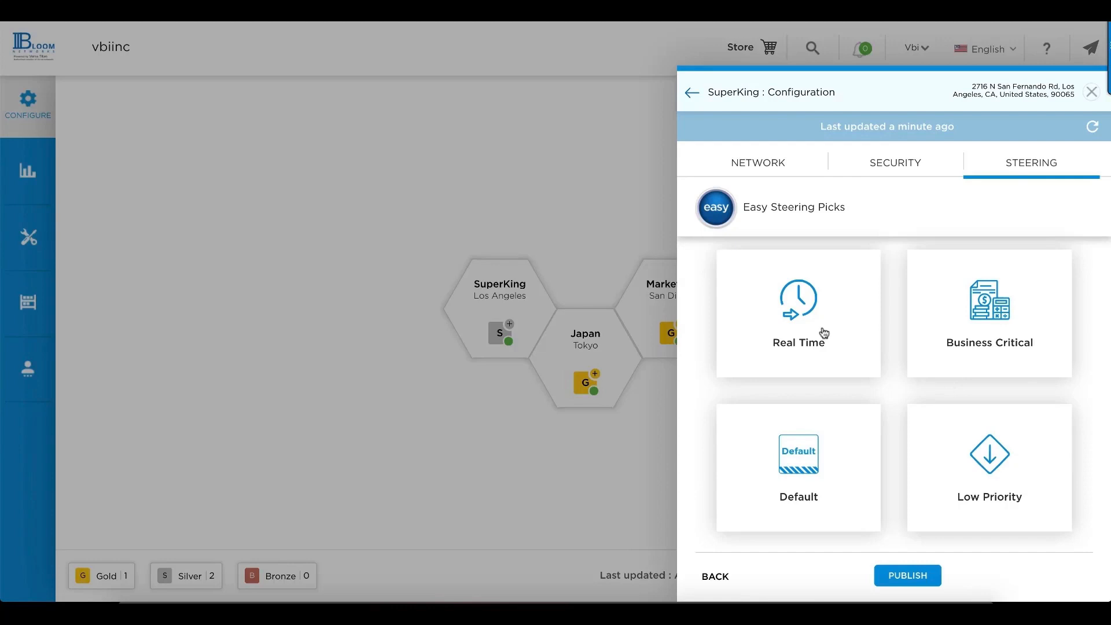
{"action": "left_click", "coordinate": [797, 314]}
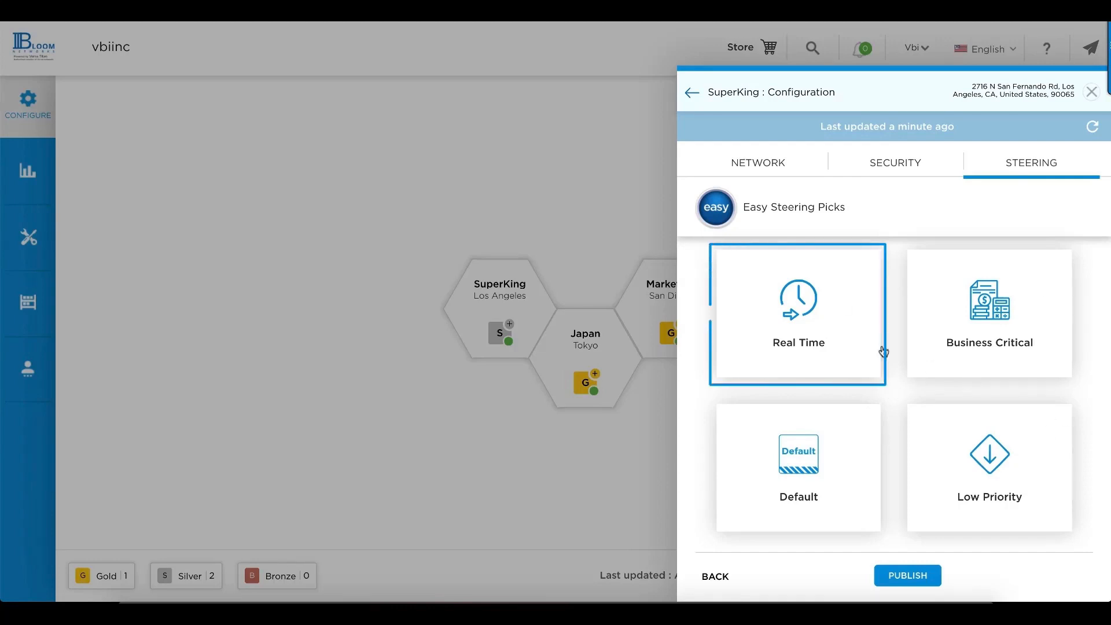
Open Real Time steering with its 30 applications and circuit criteria, then customize its application list.
{"action": "left_click", "coordinate": [797, 313]}
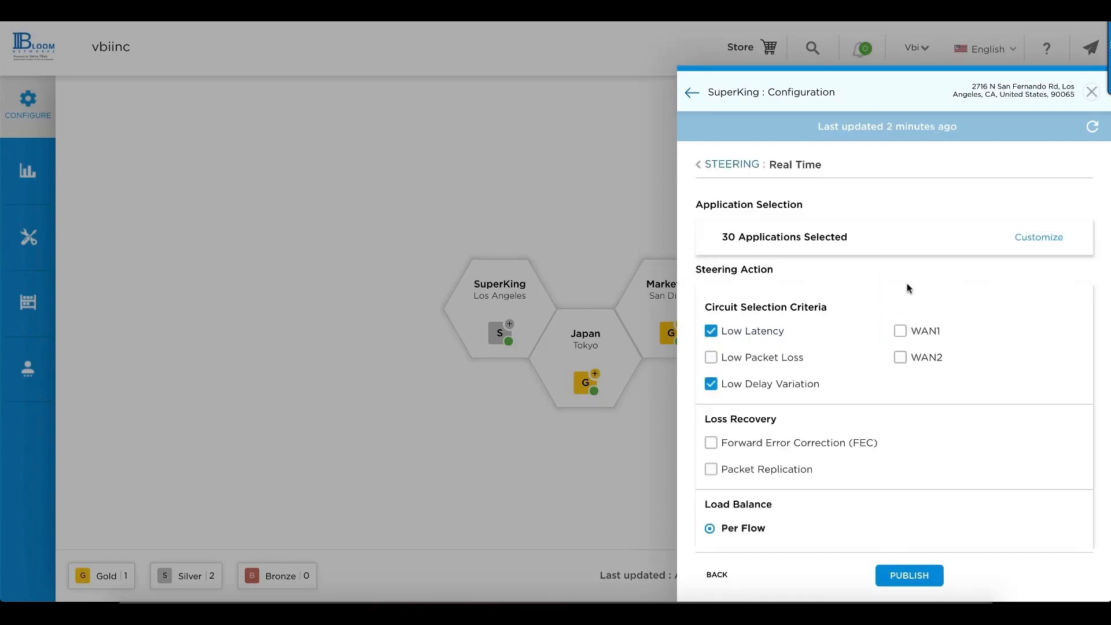
{"action": "mouse_move", "coordinate": [865, 279]}
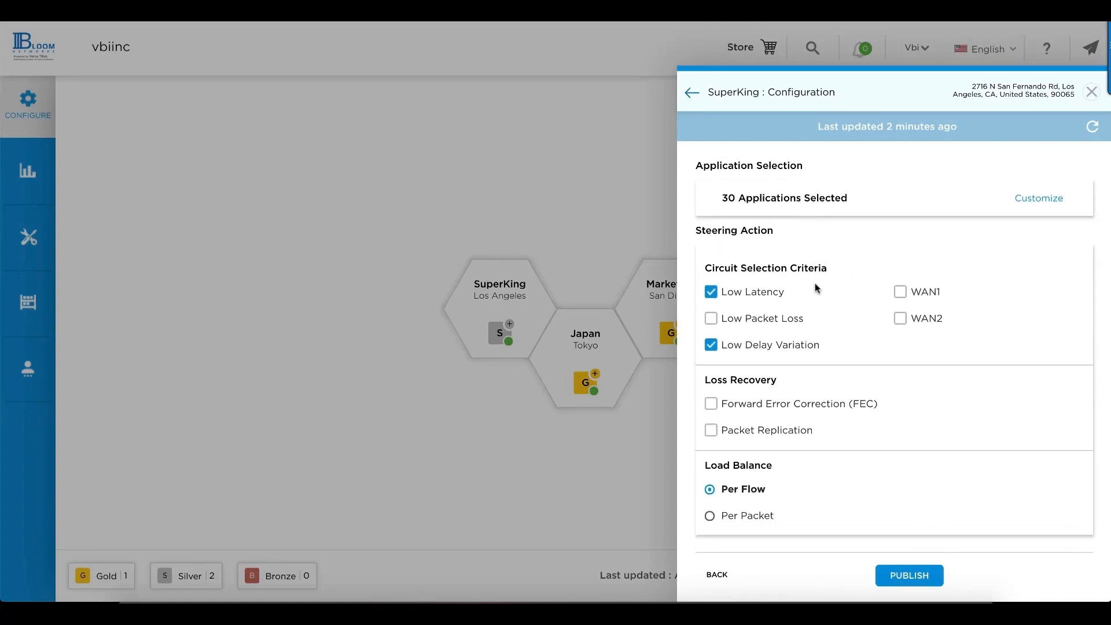
{"action": "mouse_move", "coordinate": [901, 346]}
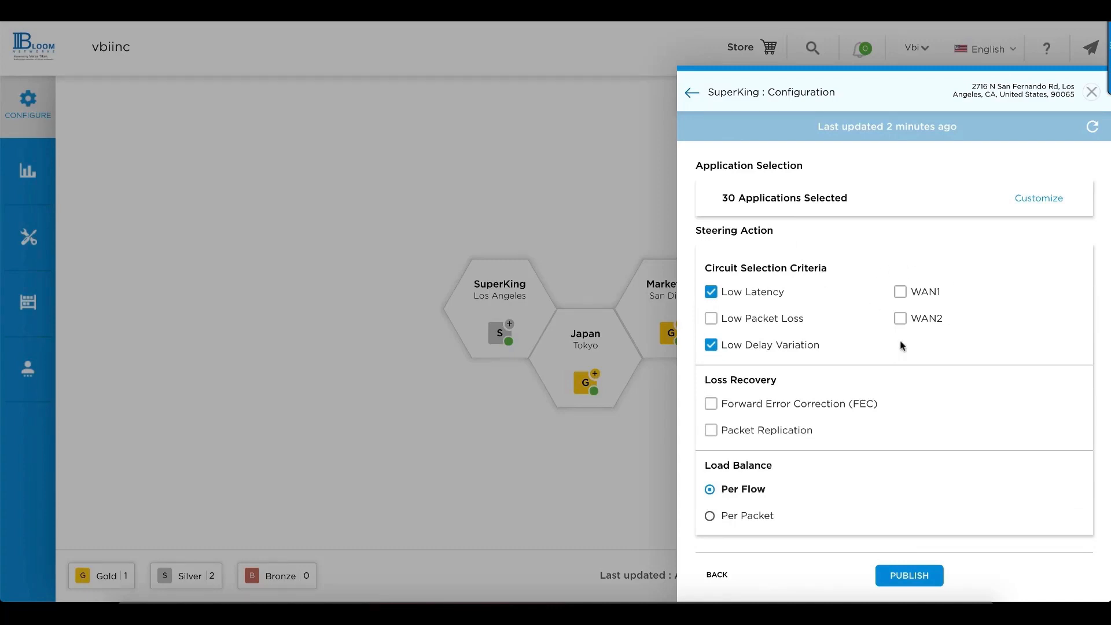
{"action": "mouse_move", "coordinate": [945, 318]}
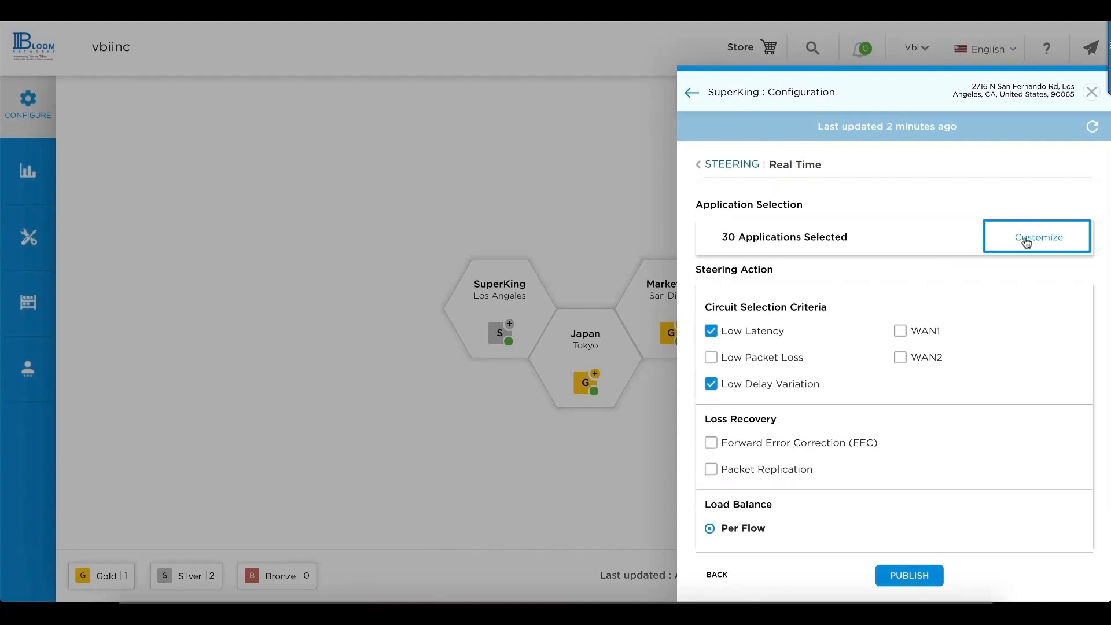
{"action": "left_click", "coordinate": [1034, 236]}
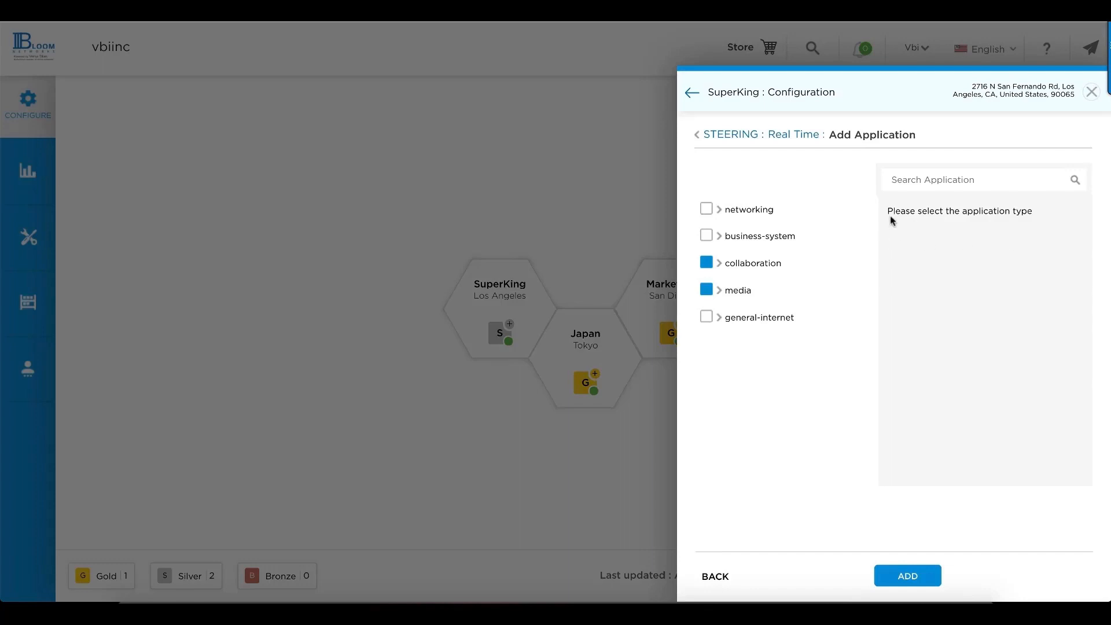
Search for 'skype' and pick Skype as a Real Time steering application.
{"action": "type", "text": "skype"}
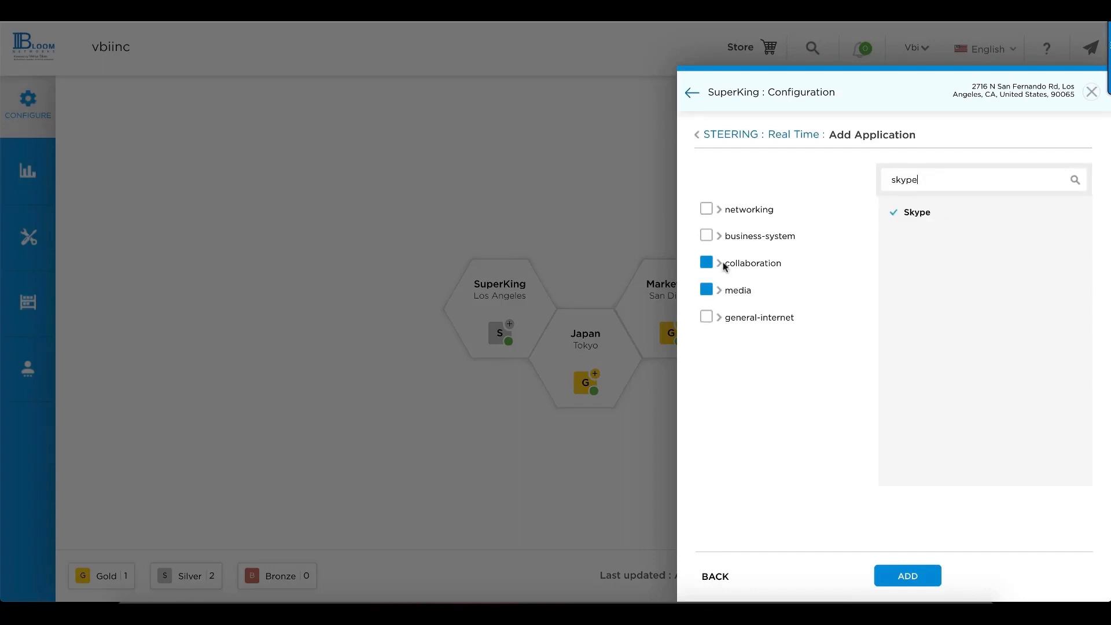
{"action": "left_click", "coordinate": [718, 262]}
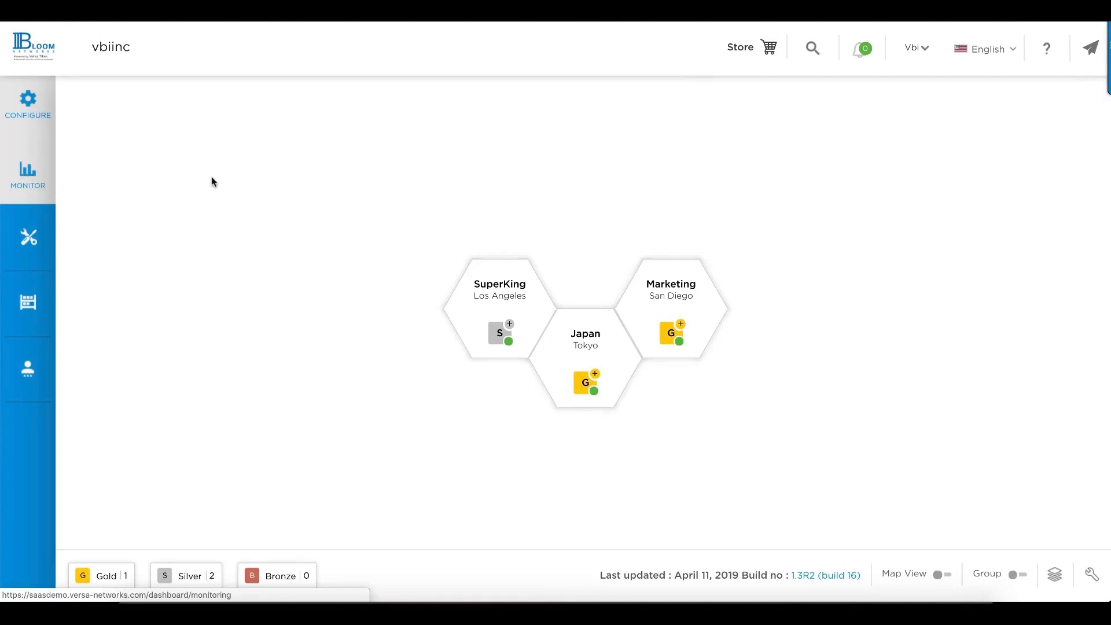
Switch to the Monitor section showing the three sites' status indicators.
{"action": "left_click", "coordinate": [27, 173]}
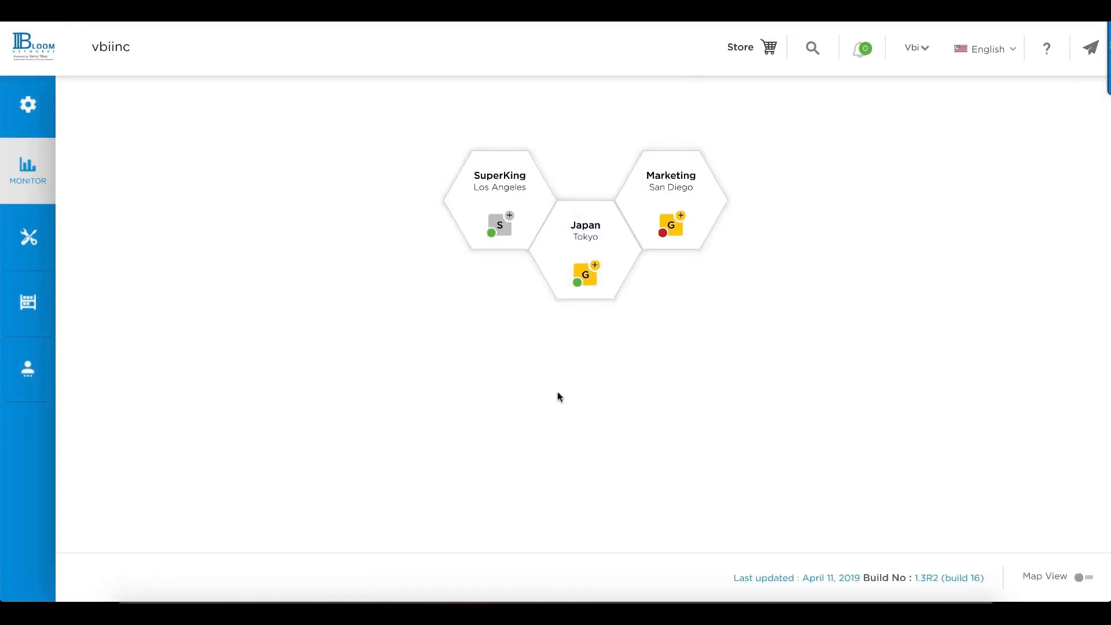
{"action": "mouse_move", "coordinate": [478, 299]}
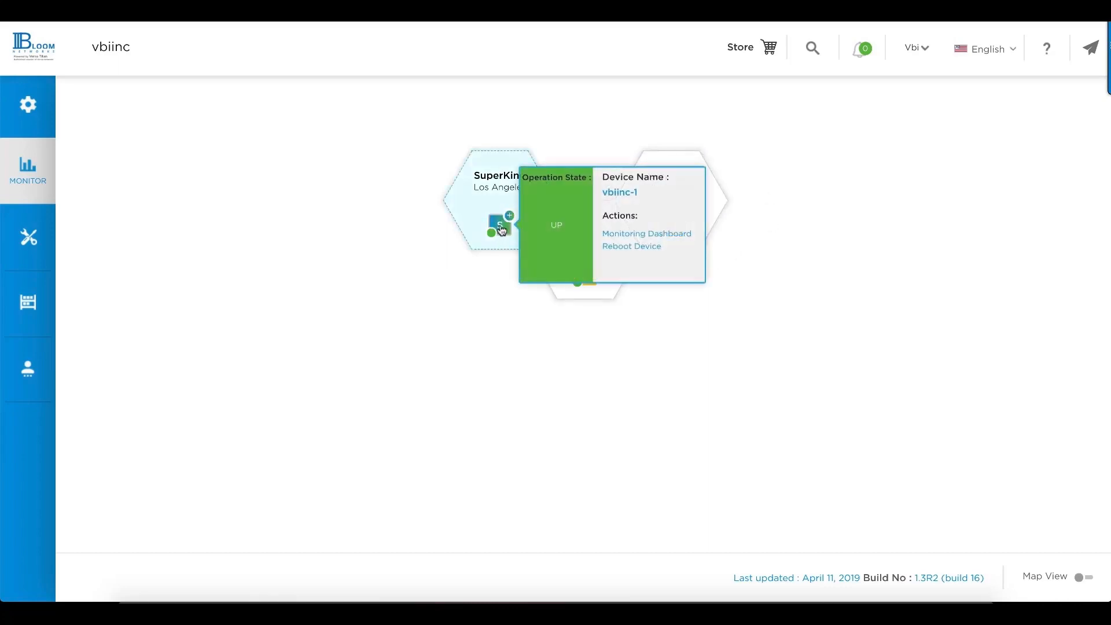
Open the SuperKing device's monitoring dashboard to check WAN1, WAN2 and LTE health.
{"action": "left_click", "coordinate": [645, 233]}
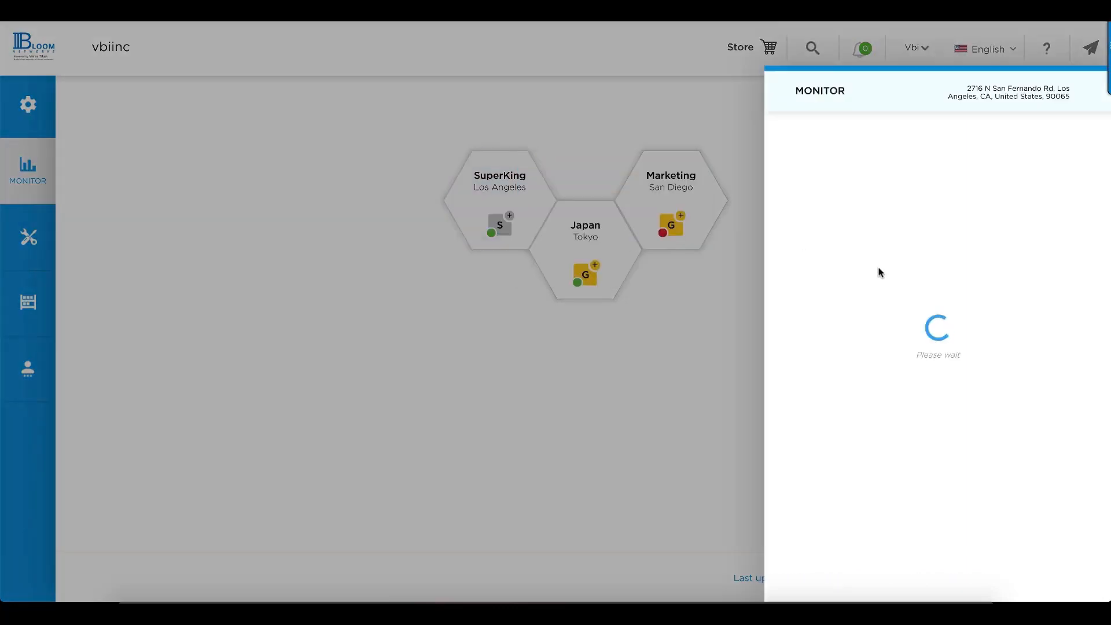
{"action": "mouse_move", "coordinate": [821, 328]}
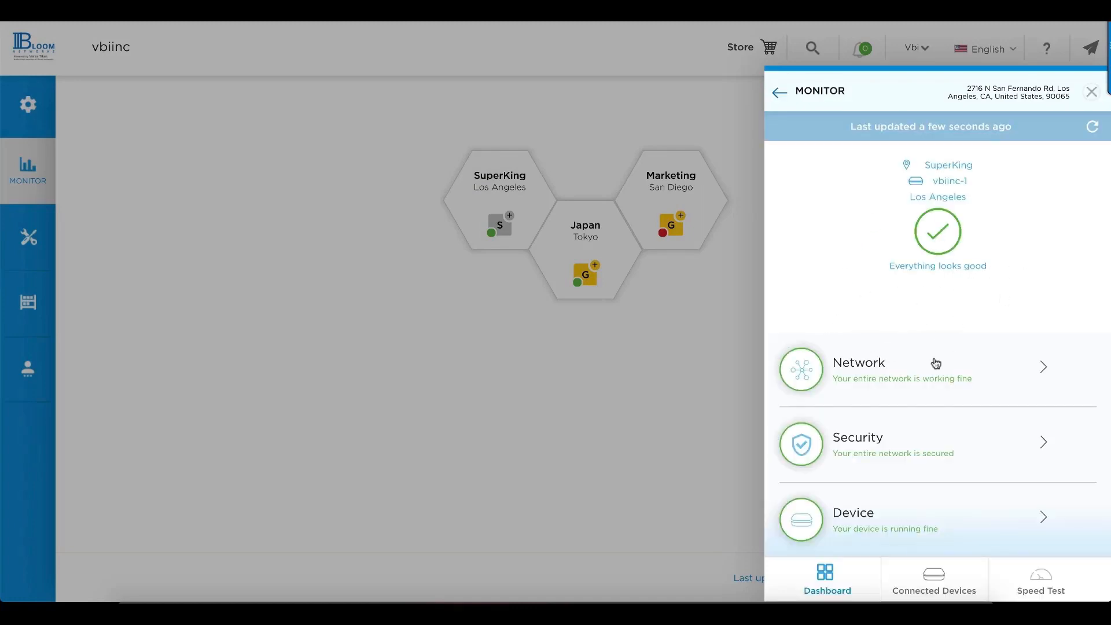
{"action": "mouse_move", "coordinate": [904, 463]}
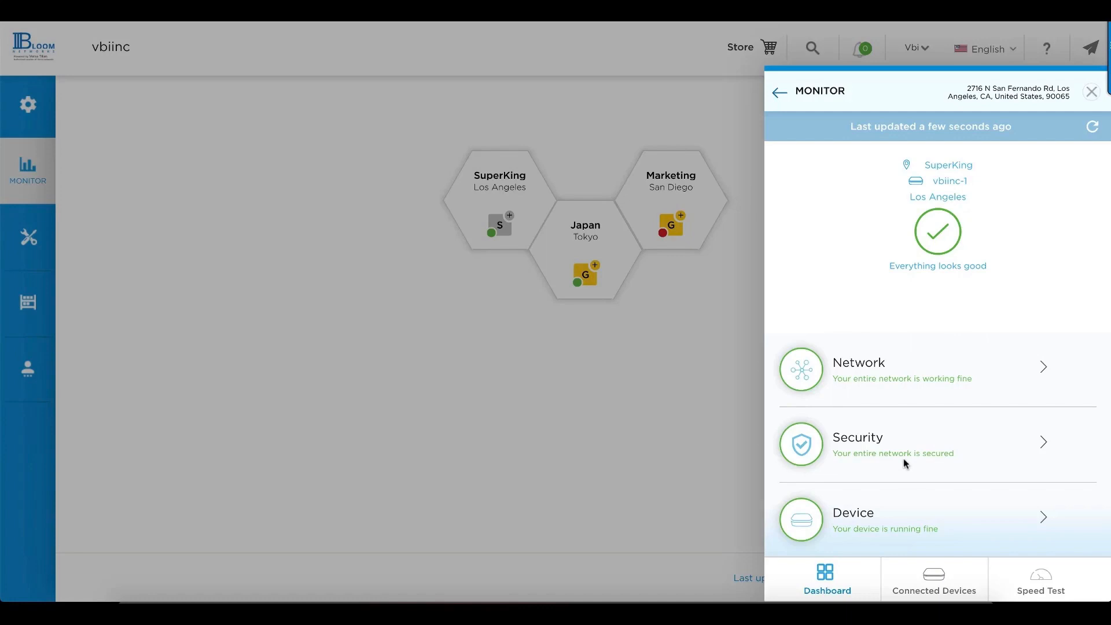
{"action": "mouse_move", "coordinate": [912, 540]}
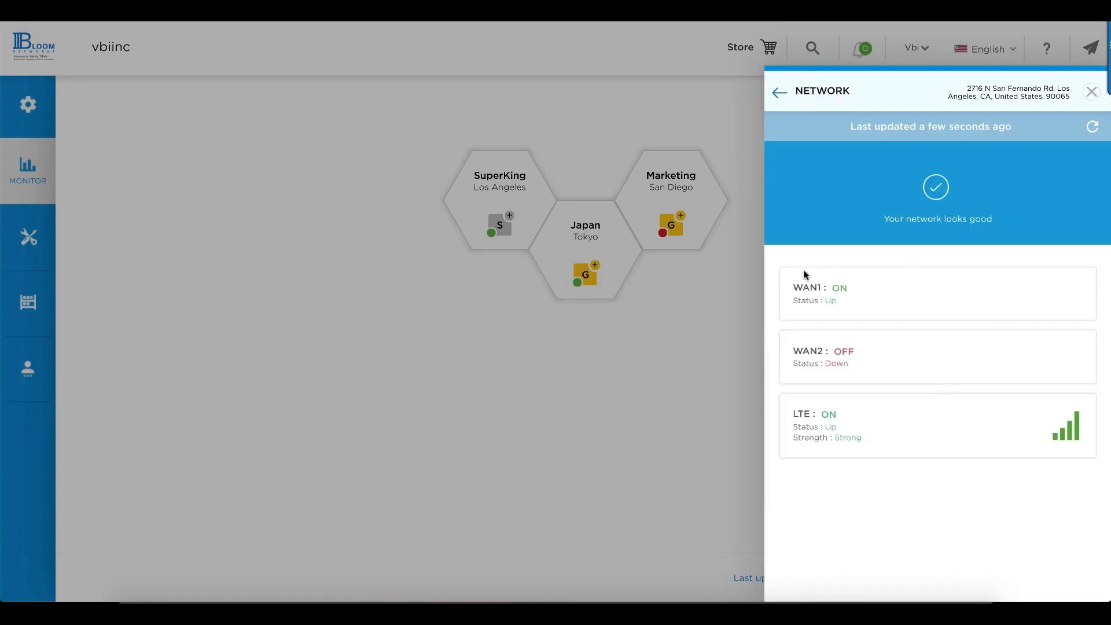
{"action": "mouse_move", "coordinate": [881, 444]}
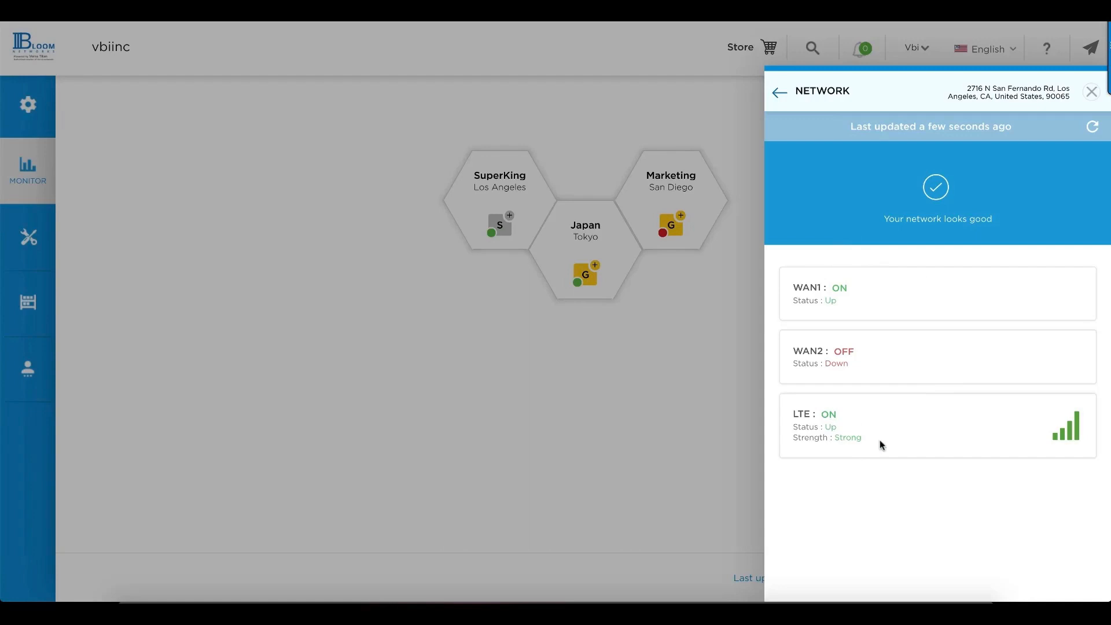
Review SuperKing's security stats — URL categories, URL reputation and bandwidth usage by application — then return to the overview.
{"action": "left_click", "coordinate": [778, 92]}
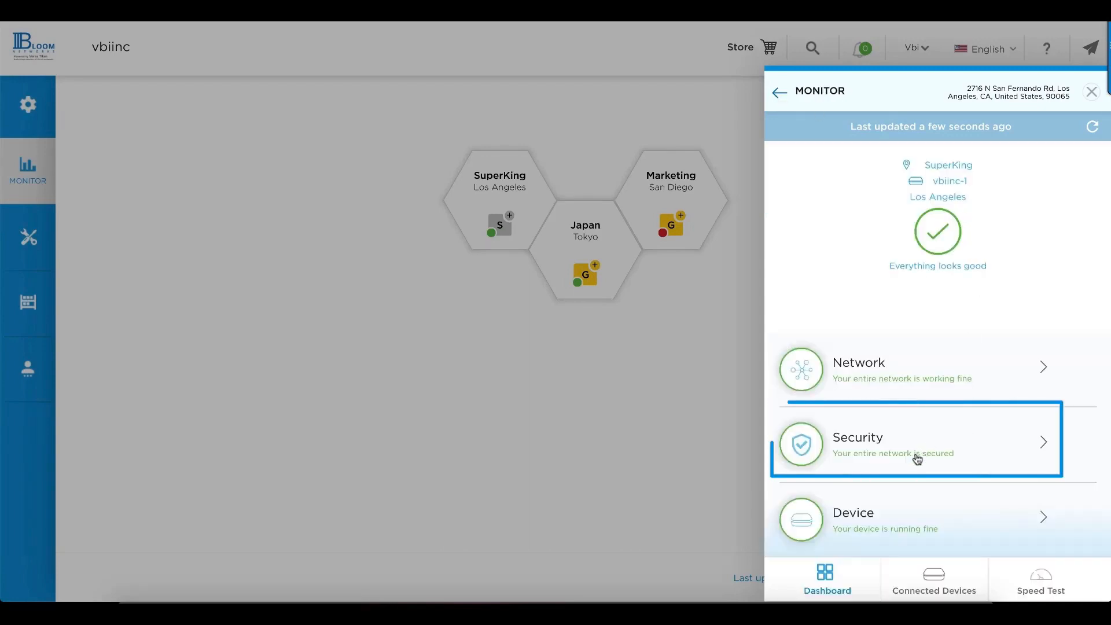
{"action": "left_click", "coordinate": [917, 437]}
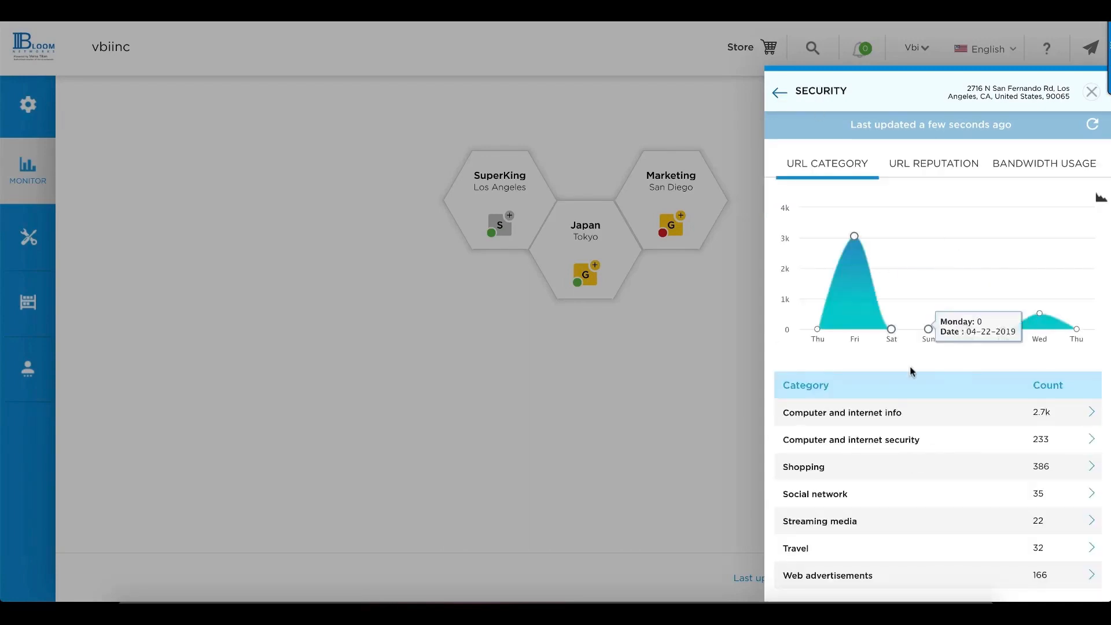
{"action": "mouse_move", "coordinate": [868, 262]}
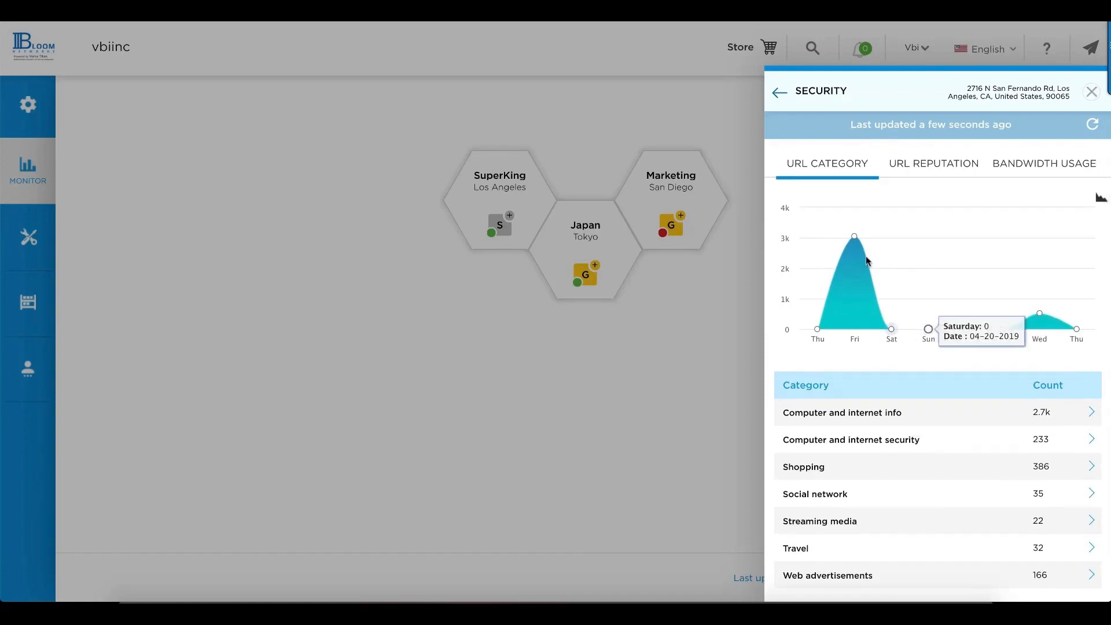
{"action": "left_click", "coordinate": [933, 163]}
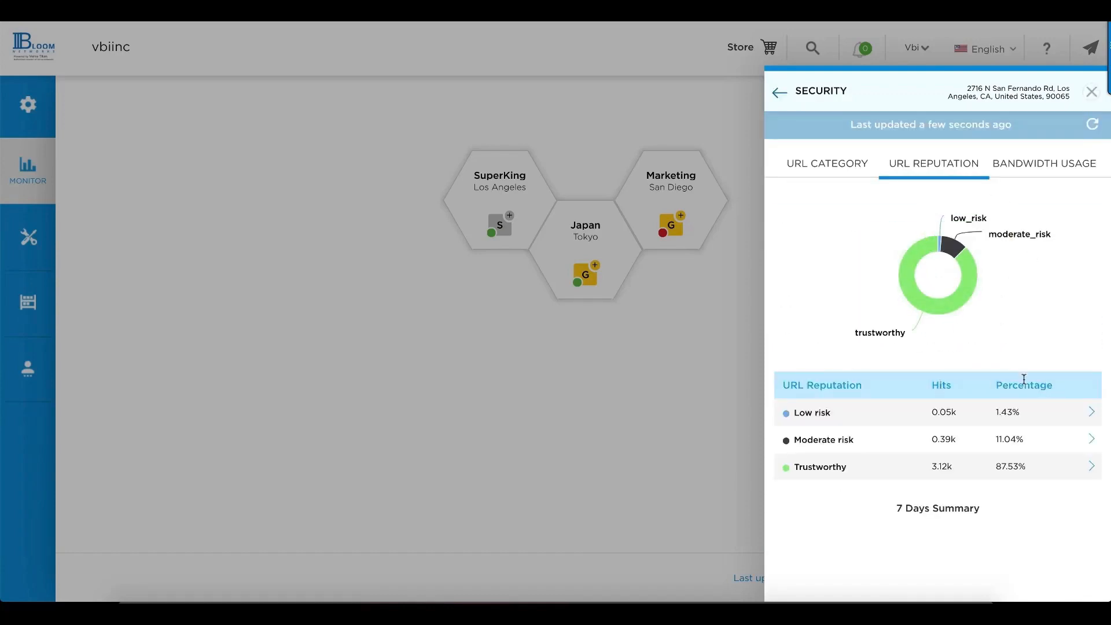
{"action": "mouse_move", "coordinate": [956, 244]}
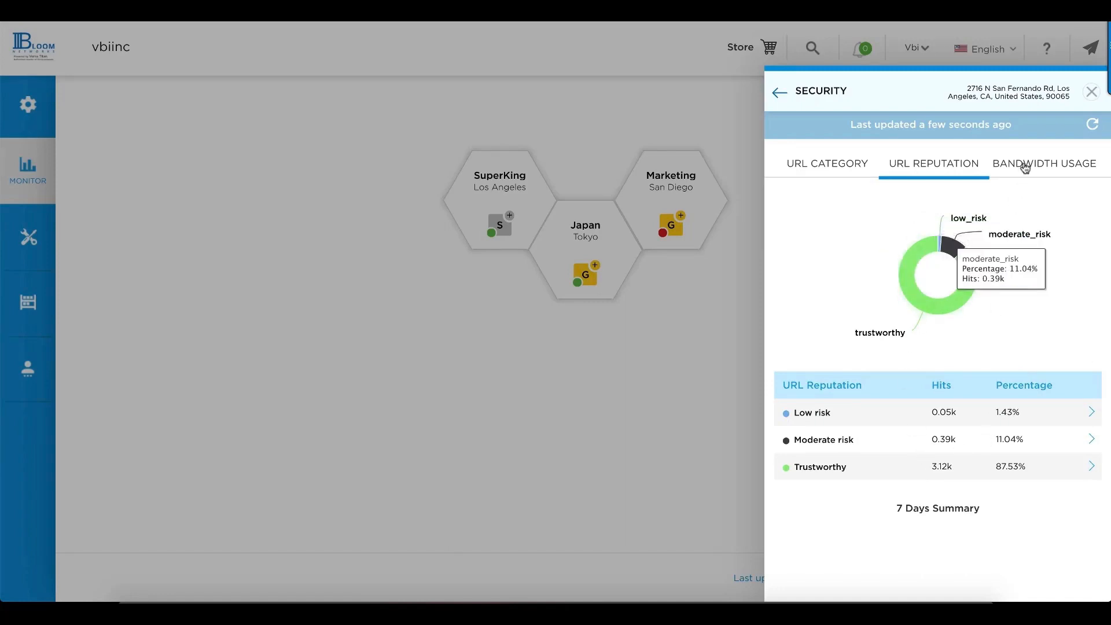
{"action": "left_click", "coordinate": [1042, 163]}
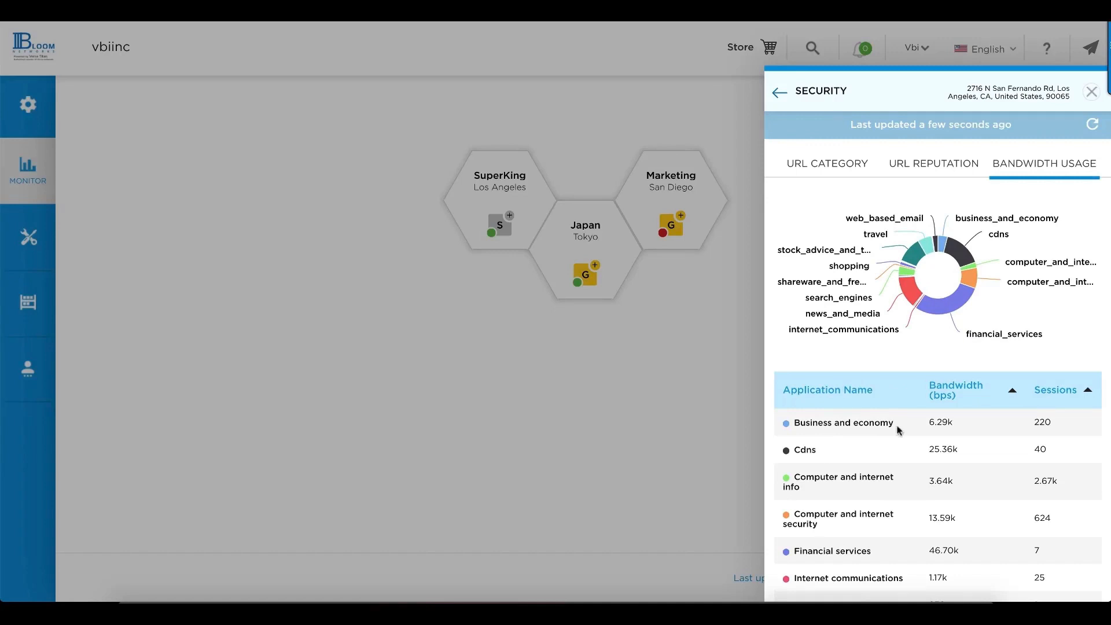
{"action": "mouse_move", "coordinate": [945, 306]}
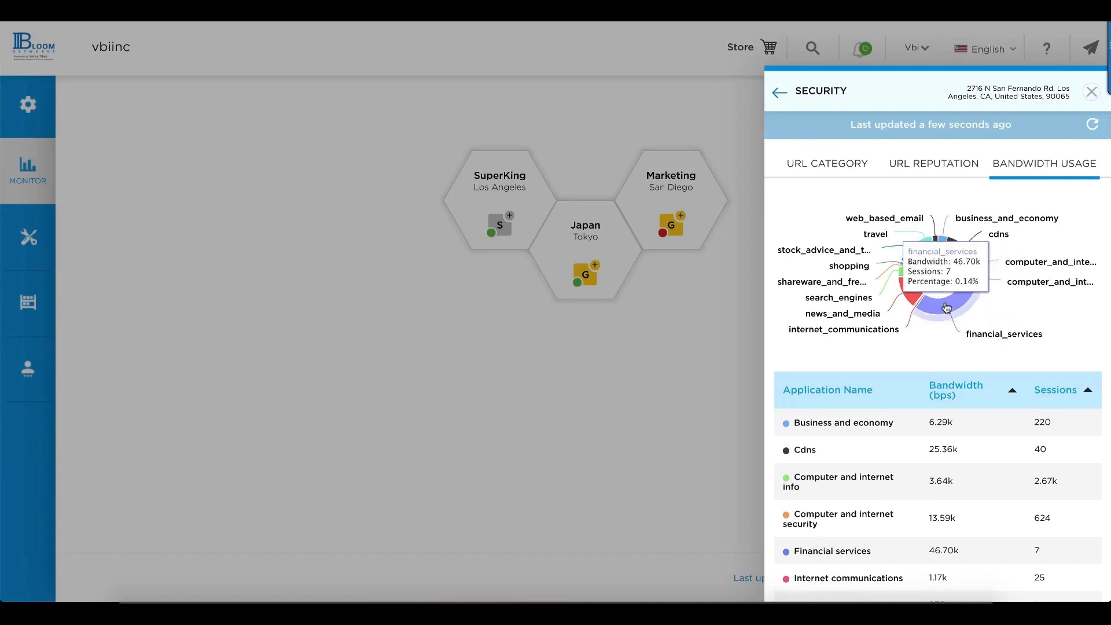
{"action": "left_click", "coordinate": [779, 93]}
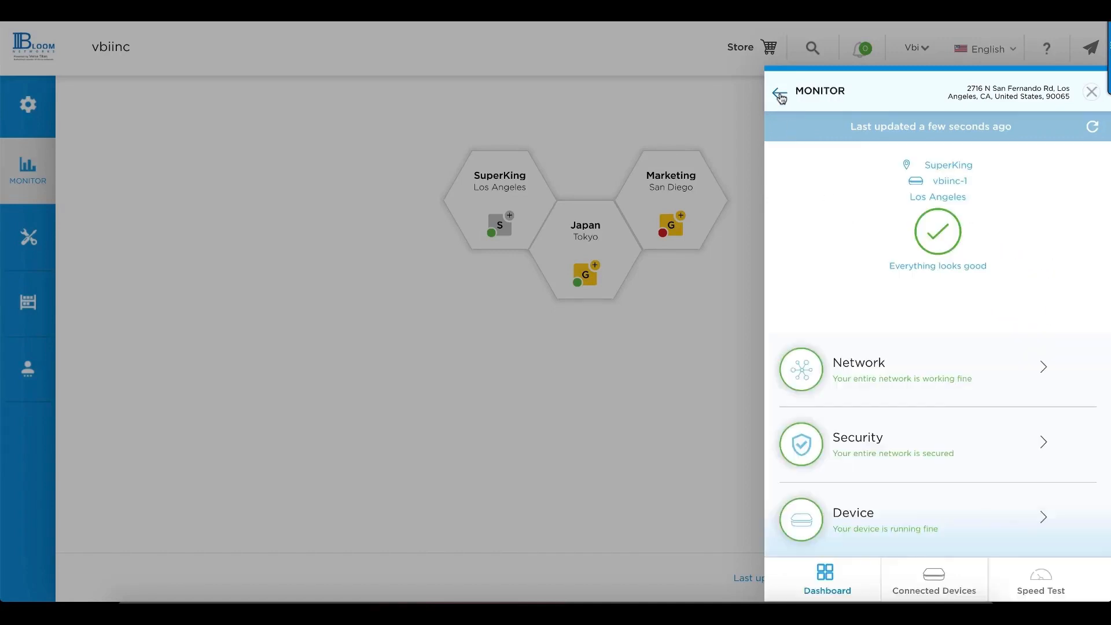
Check SuperKing's connected devices and speed test, then close the monitoring panel.
{"action": "left_click", "coordinate": [934, 580]}
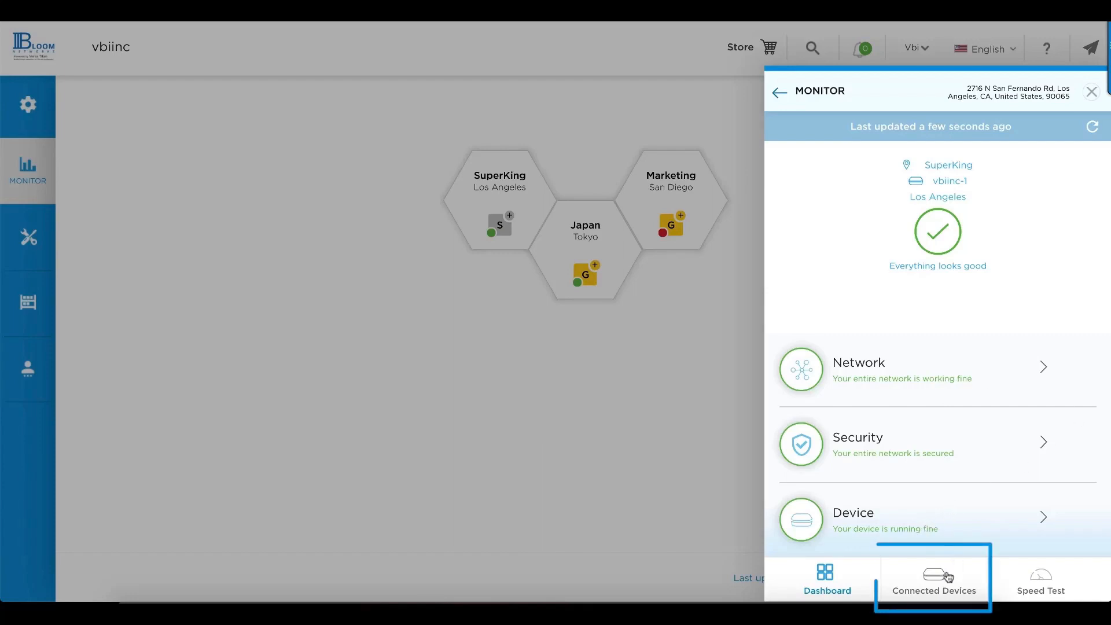
{"action": "left_click", "coordinate": [932, 580]}
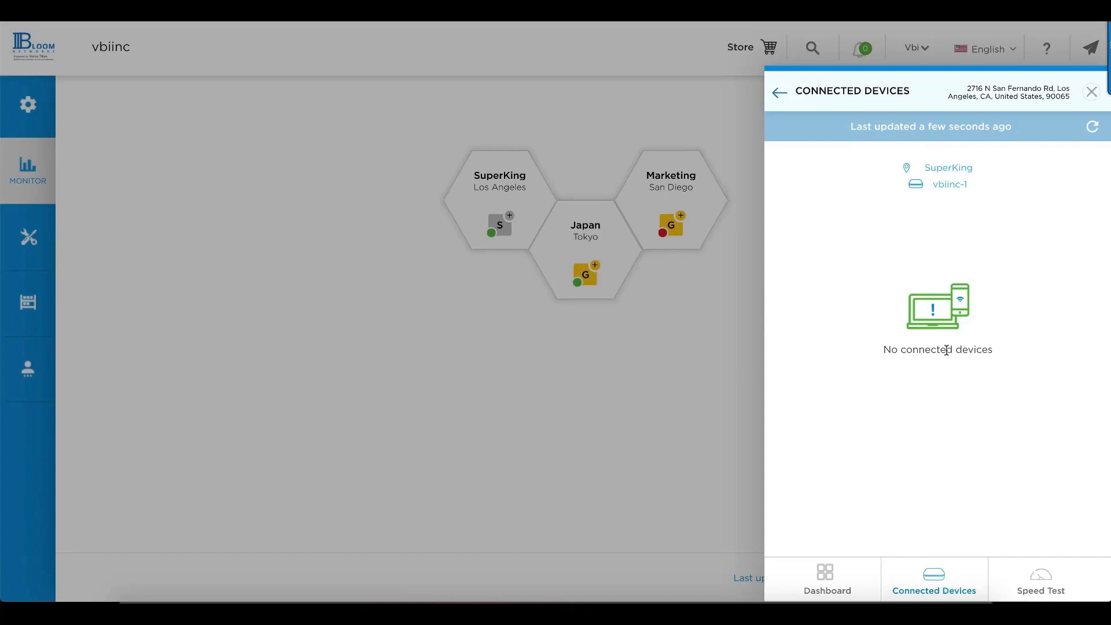
{"action": "left_click", "coordinate": [1039, 579]}
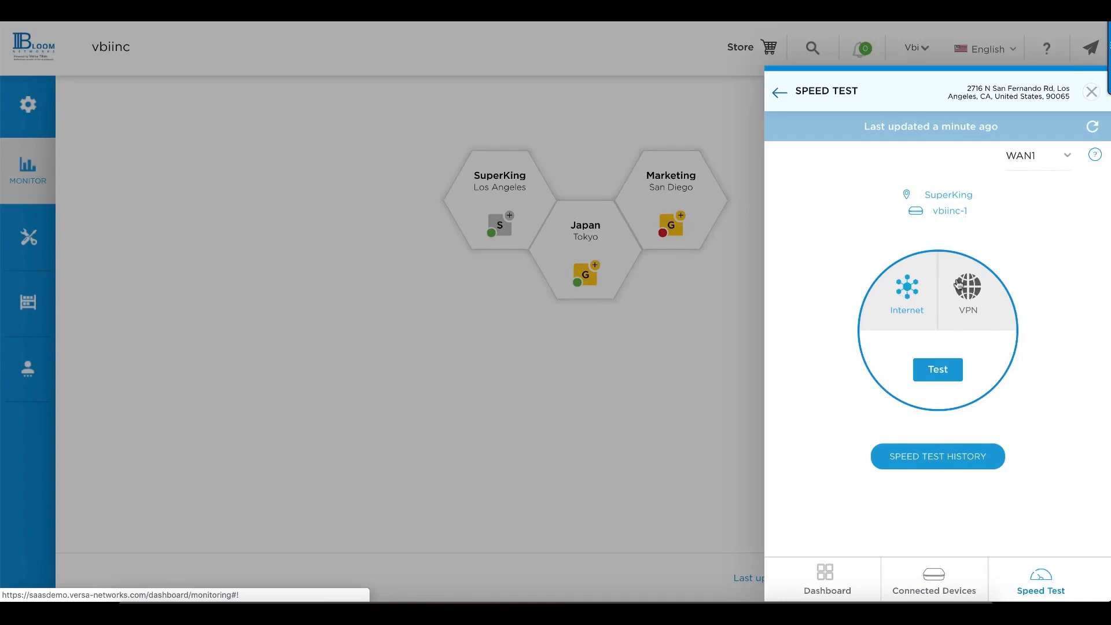
{"action": "mouse_move", "coordinate": [485, 266]}
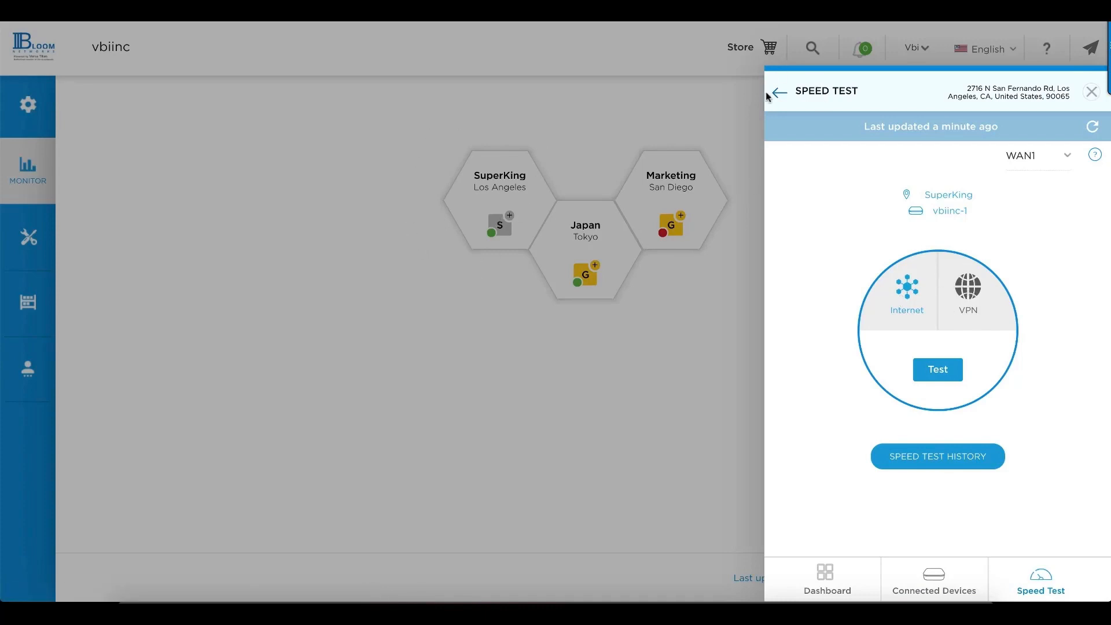
{"action": "left_click", "coordinate": [1090, 90]}
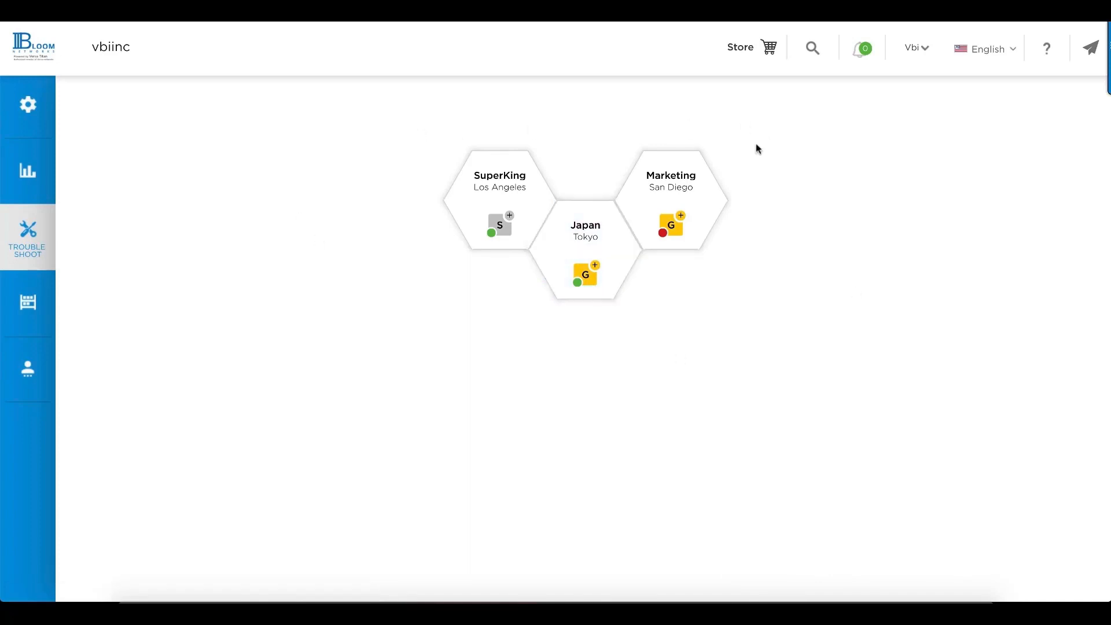
{"action": "left_click", "coordinate": [670, 225]}
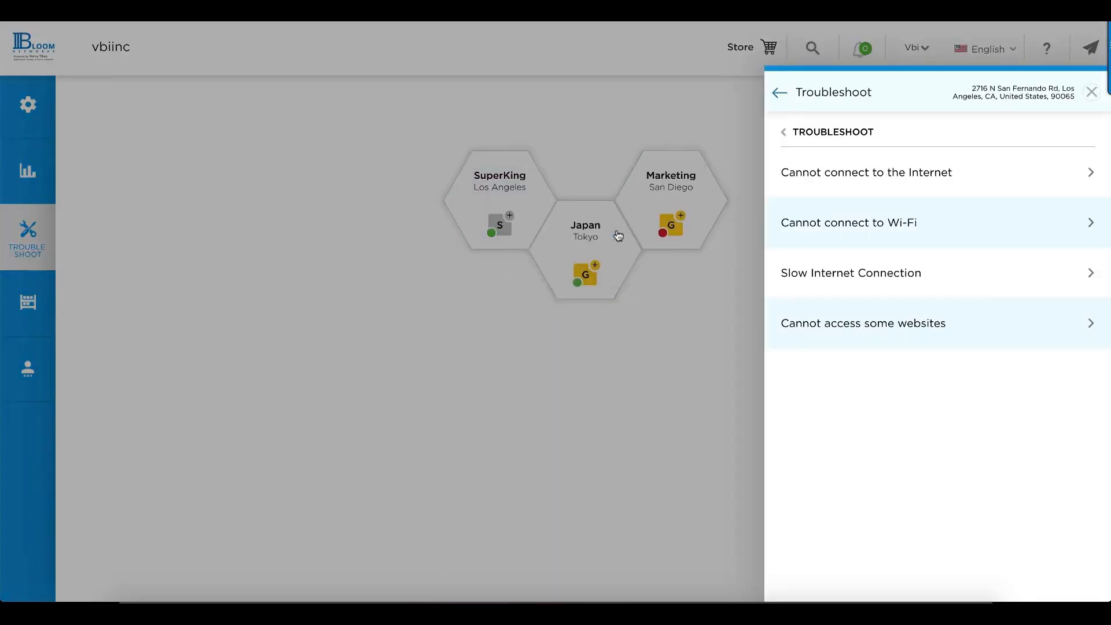
{"action": "mouse_move", "coordinate": [890, 191]}
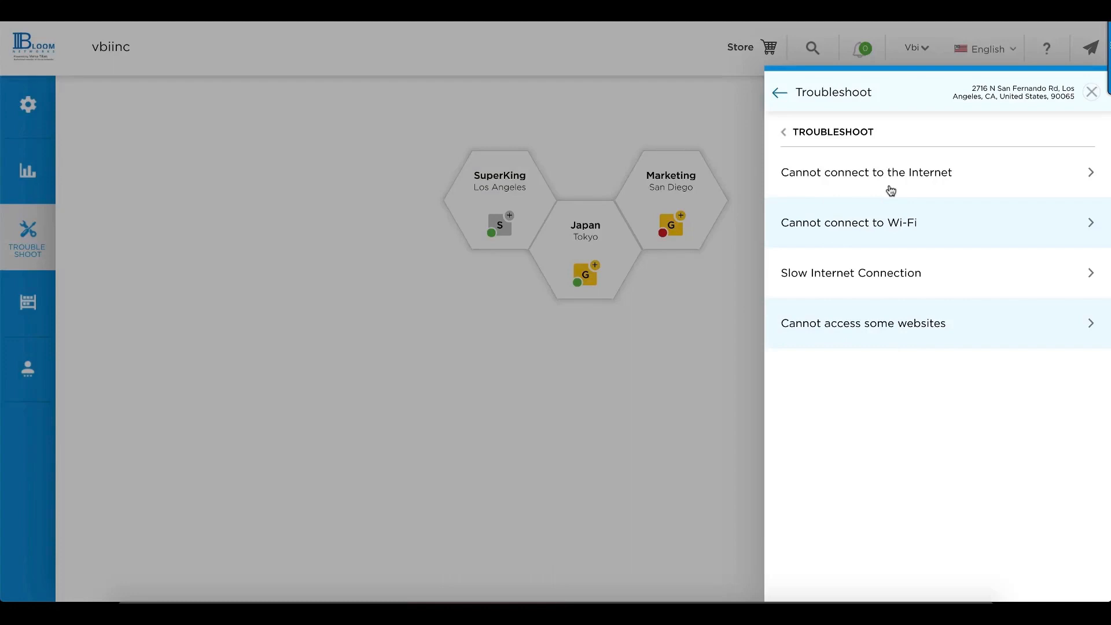
{"action": "mouse_move", "coordinate": [884, 214]}
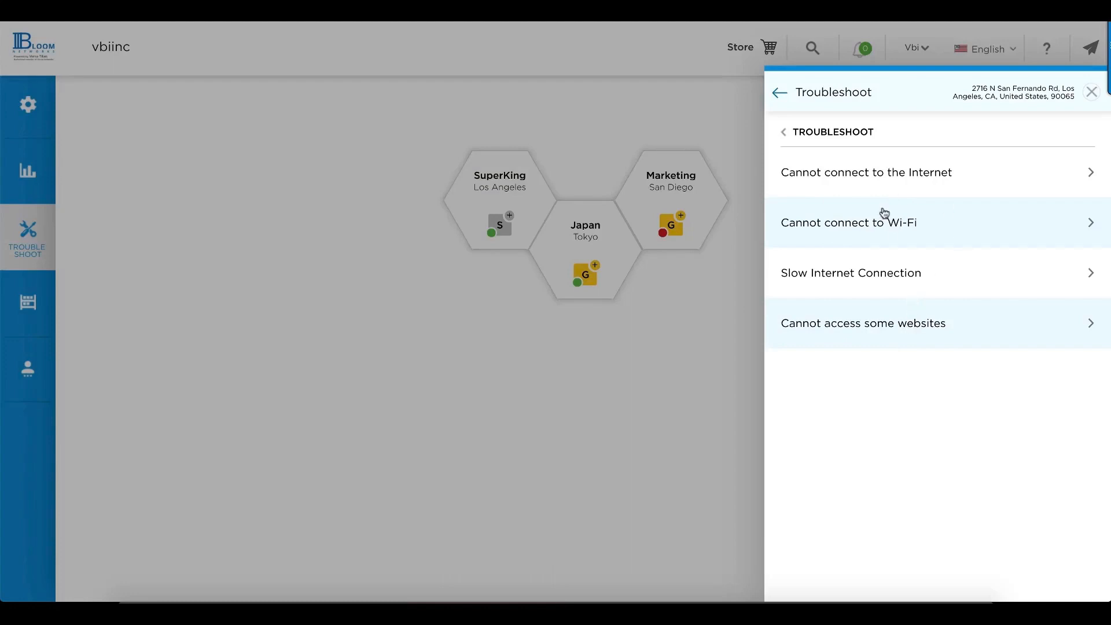
{"action": "mouse_move", "coordinate": [888, 241]}
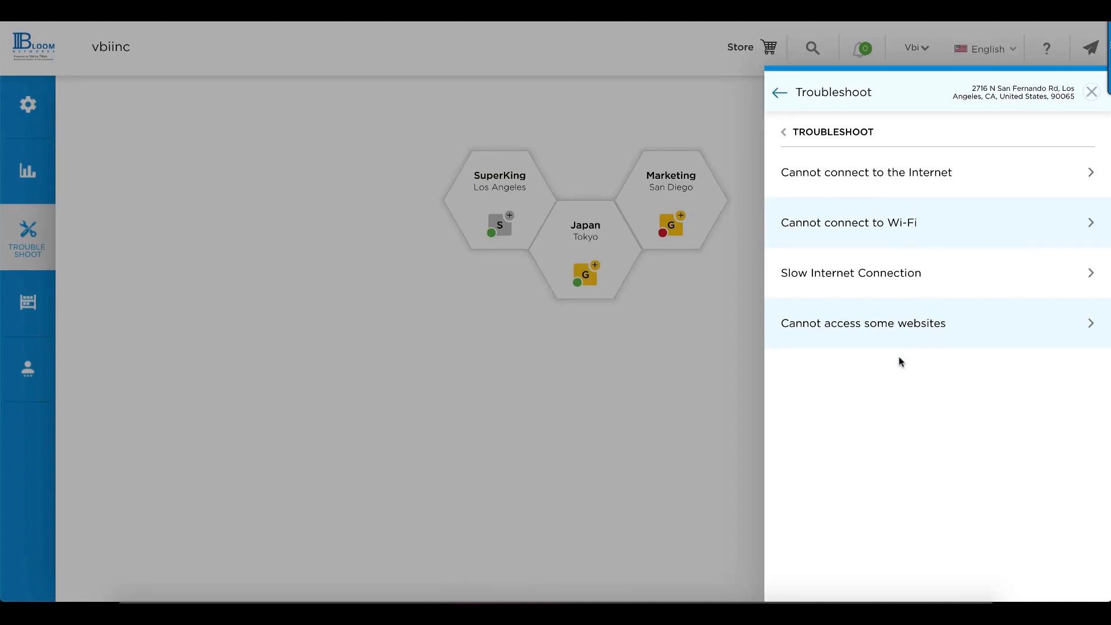
{"action": "left_click", "coordinate": [865, 172]}
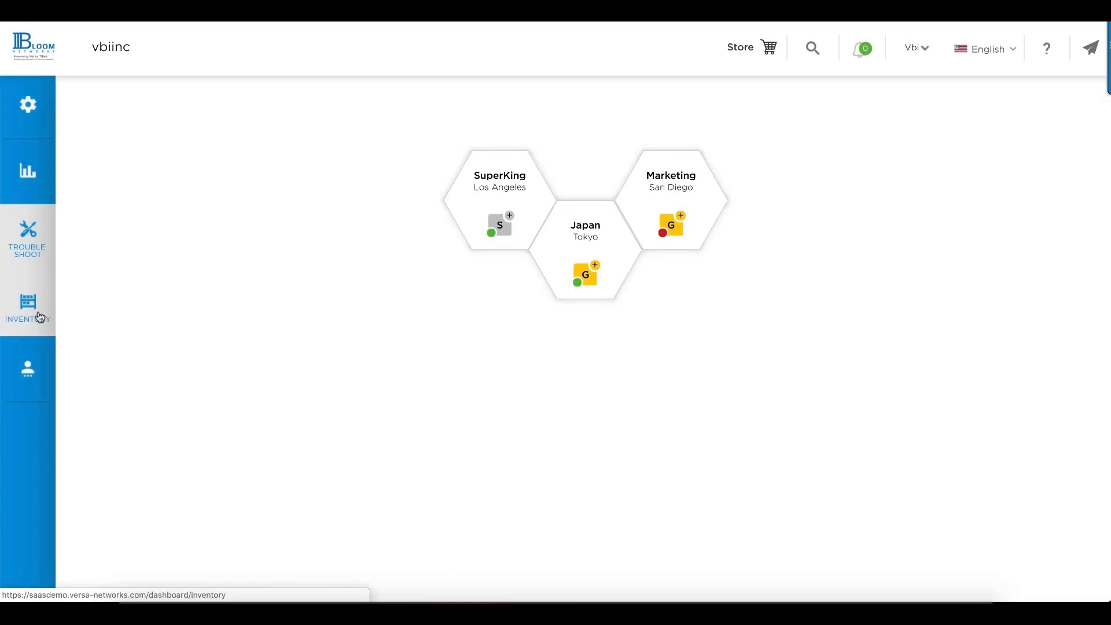
Open the Inventory listing license-activated devices for the Japan, SuperKing and Marketing sites.
{"action": "left_click", "coordinate": [26, 304]}
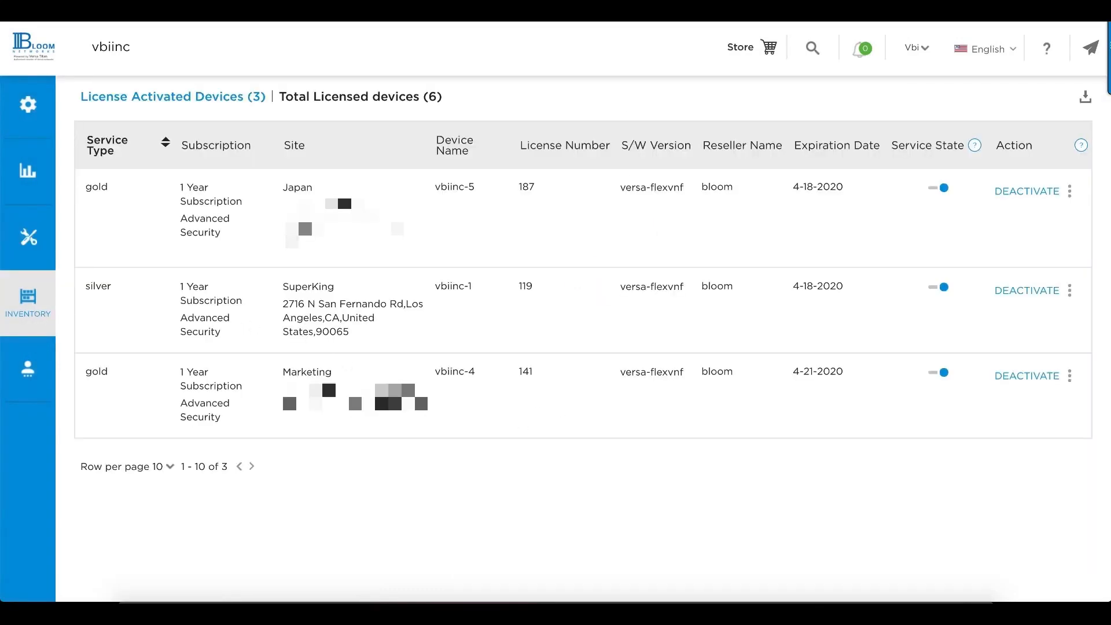
{"action": "mouse_move", "coordinate": [494, 225]}
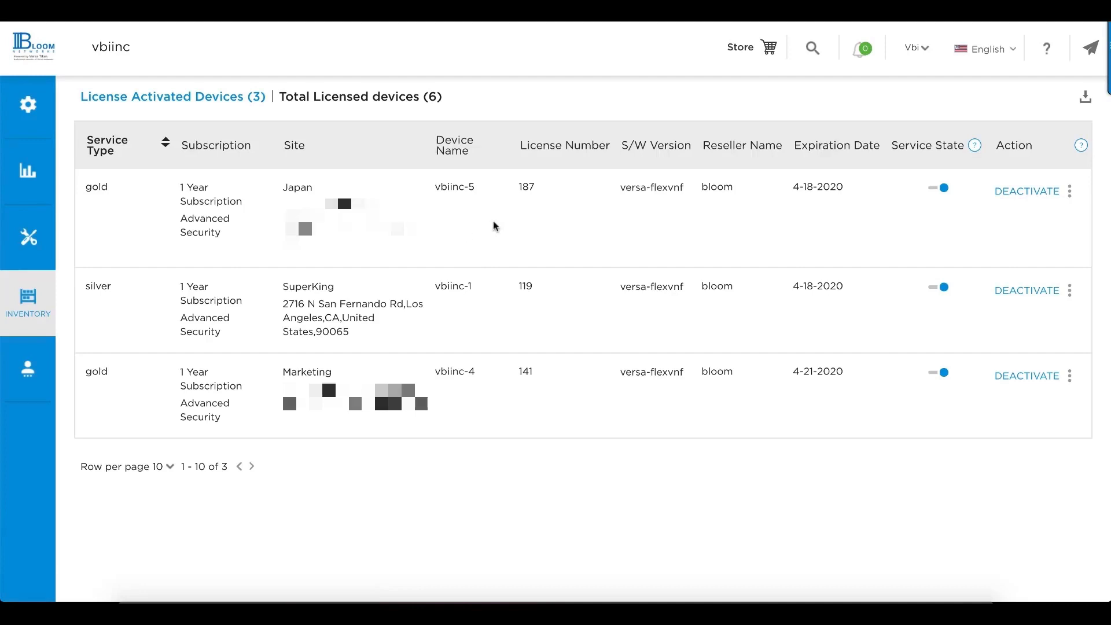
{"action": "mouse_move", "coordinate": [838, 208]}
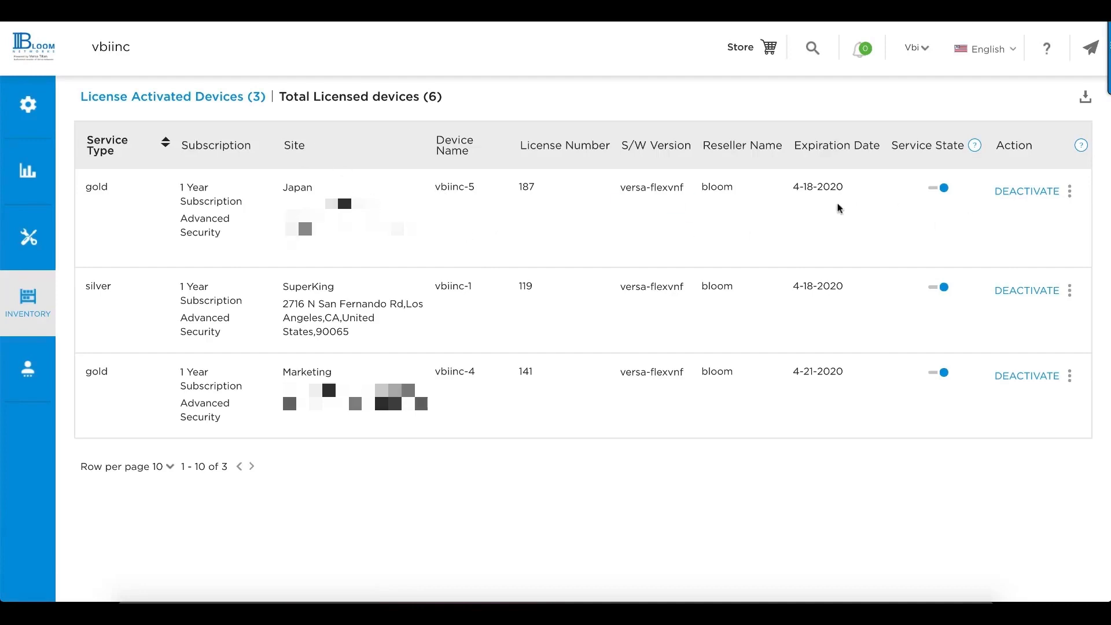
{"action": "left_click", "coordinate": [1069, 191]}
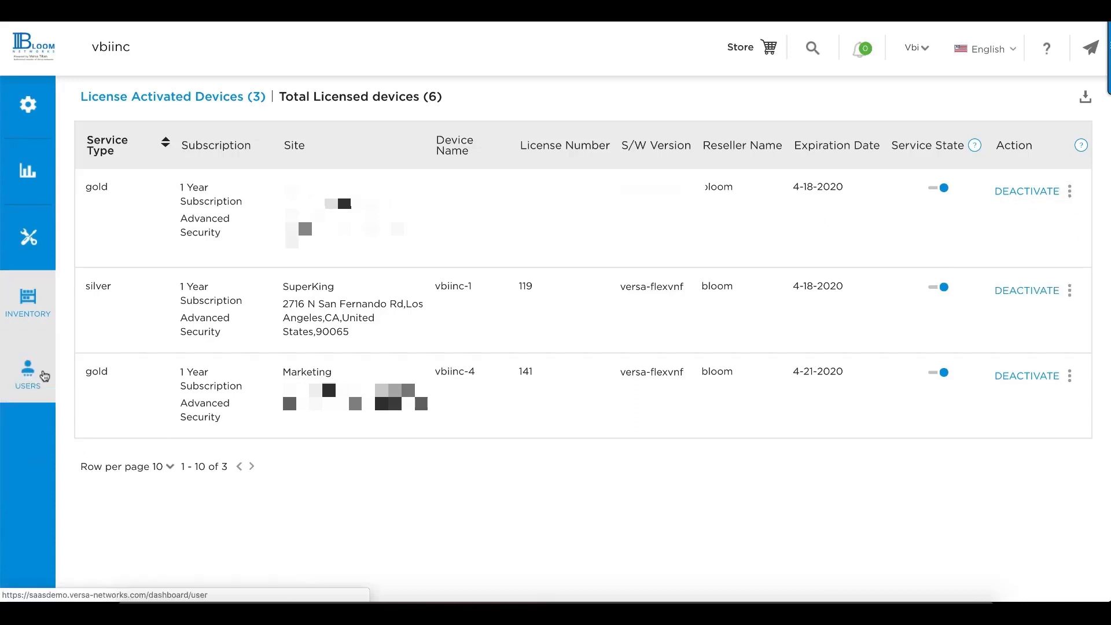
Show the Users list with its one unlocked Enterprise Admin account.
{"action": "left_click", "coordinate": [27, 373]}
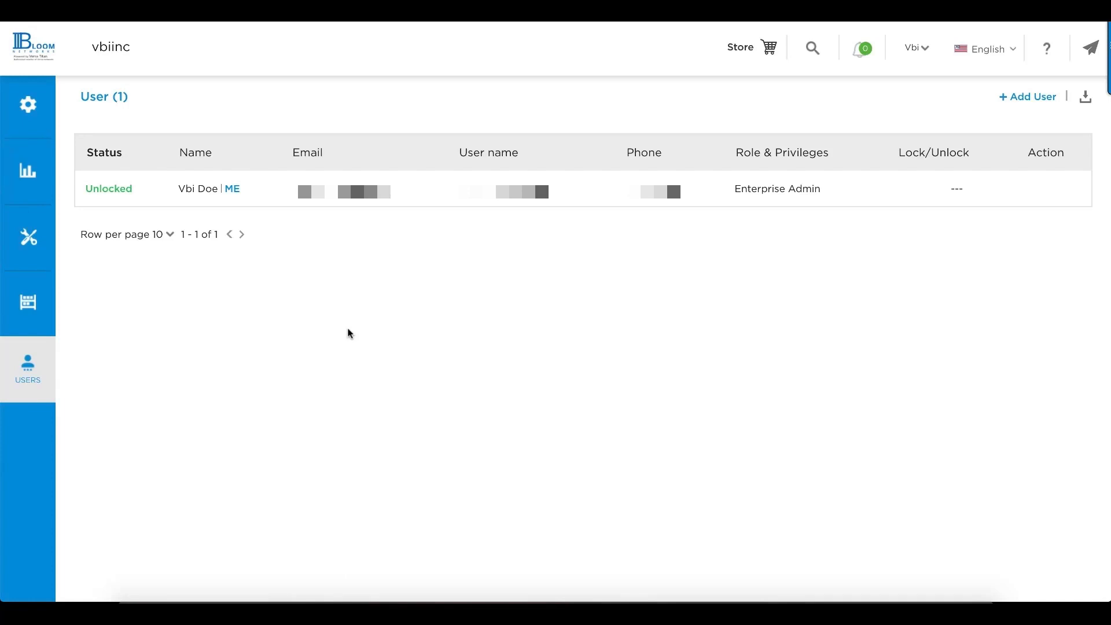
{"action": "mouse_move", "coordinate": [323, 332]}
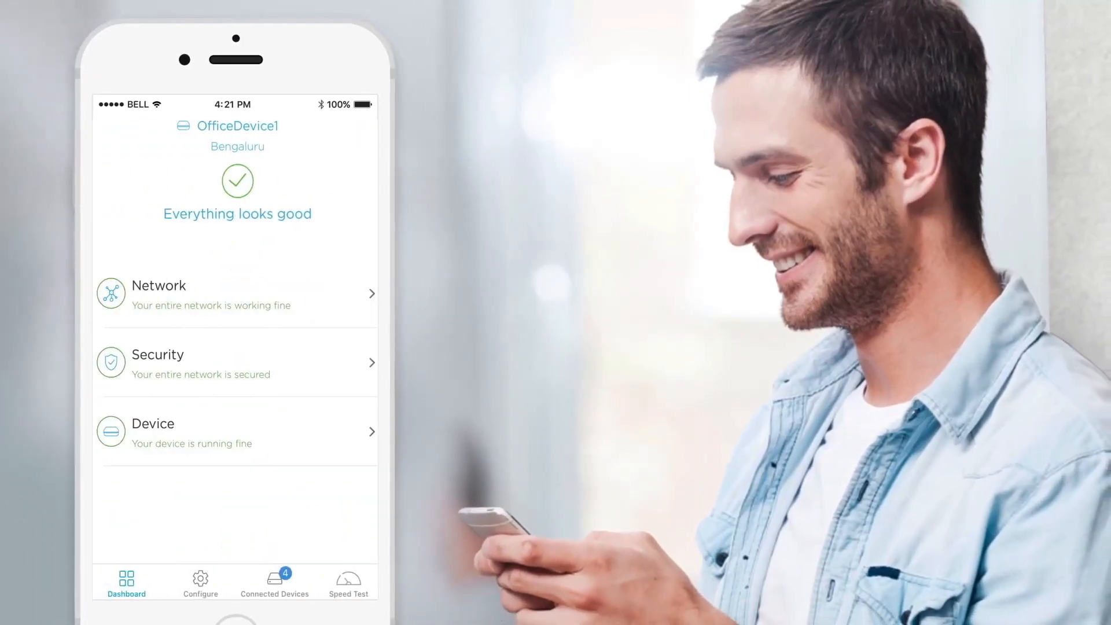
Switch the mobile app from Dashboard to Configure, revealing Wi-Fi, intranet, WAN1, WAN2 and LTE links.
{"action": "left_click", "coordinate": [194, 579]}
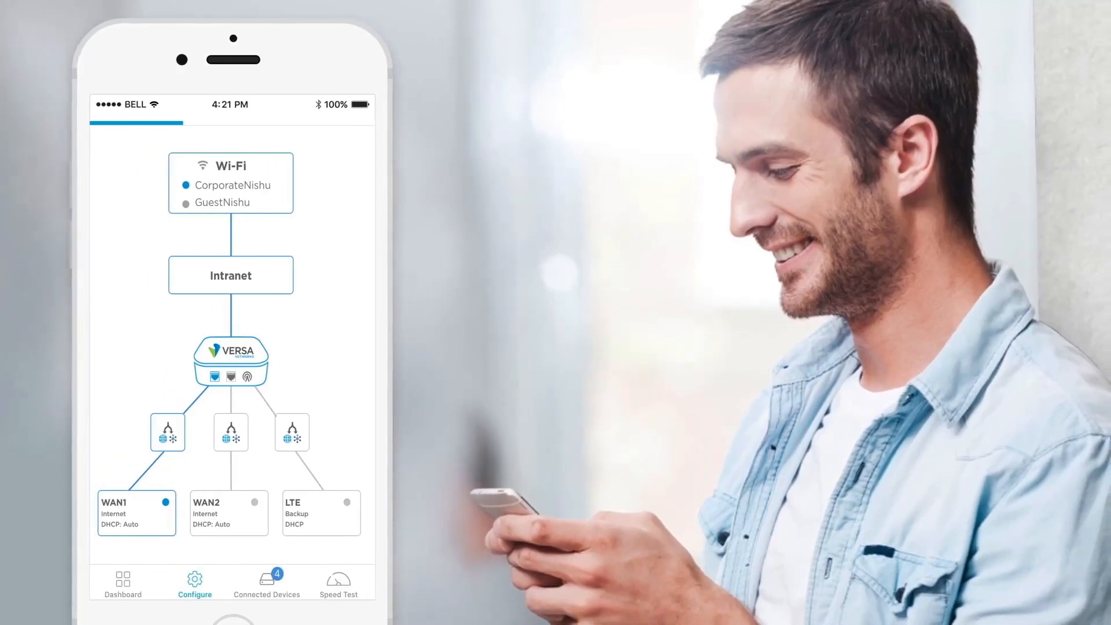